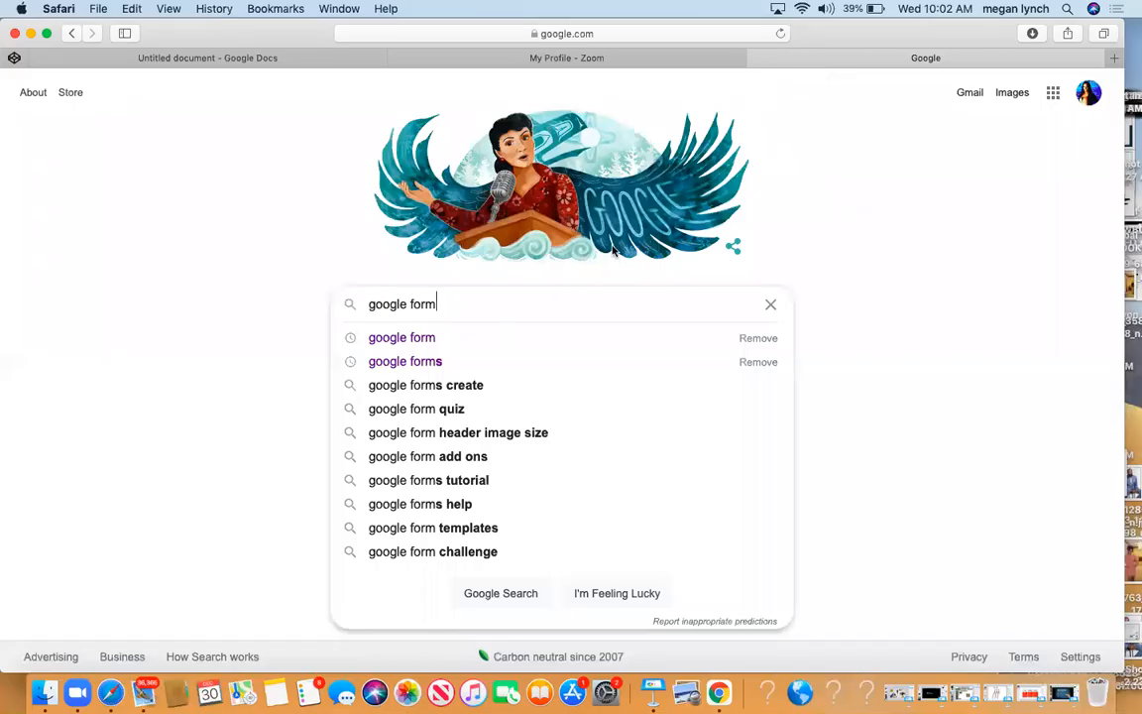
{"action": "mouse_move", "coordinate": [746, 164]}
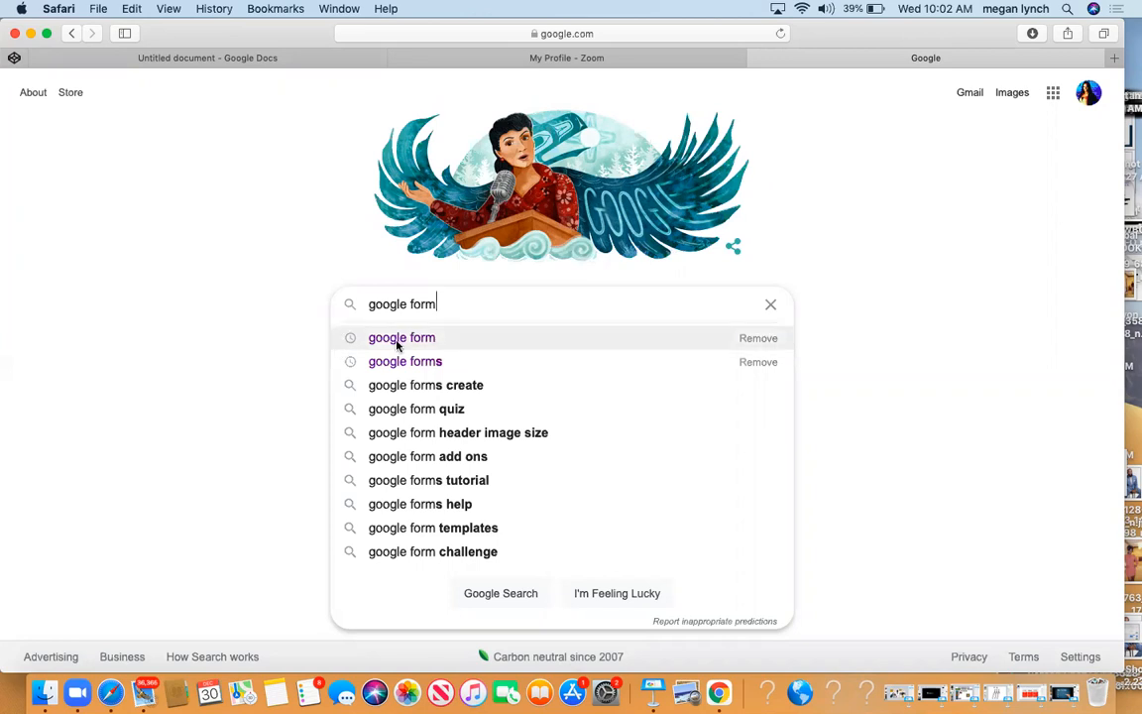
- Choose the 'google form' search suggestion to reach the Google Forms product page
{"action": "left_click", "coordinate": [402, 337]}
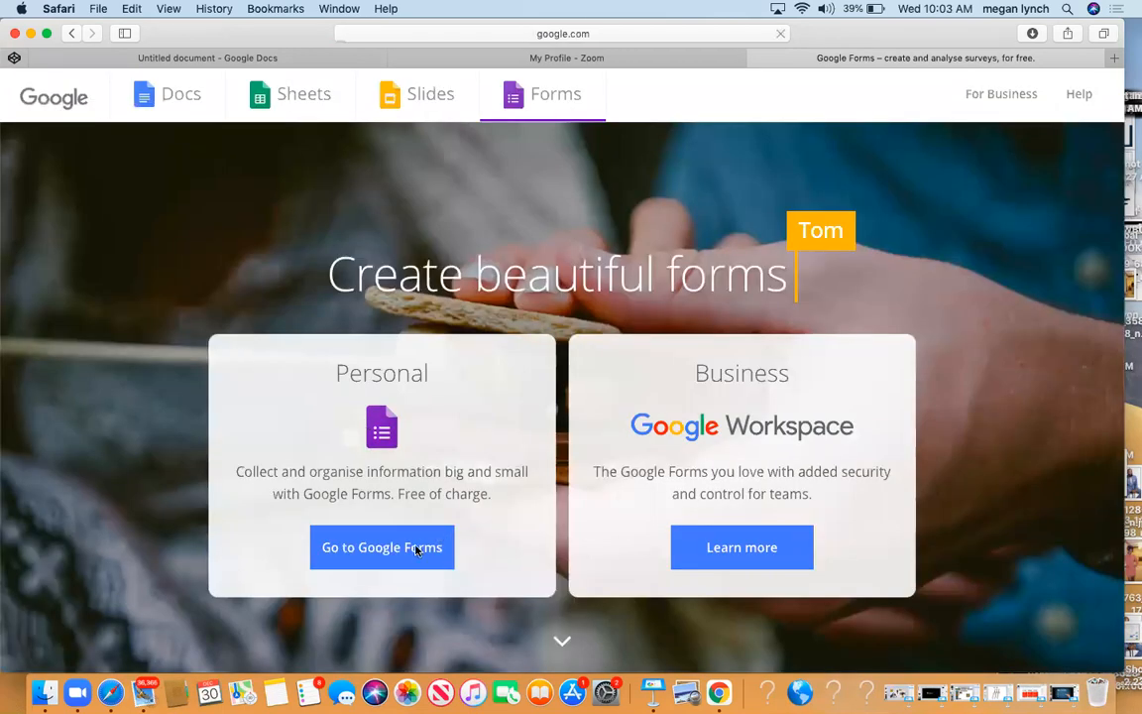
- Go to the Google Forms home and create a form from the Contact Information template
{"action": "left_click", "coordinate": [382, 547]}
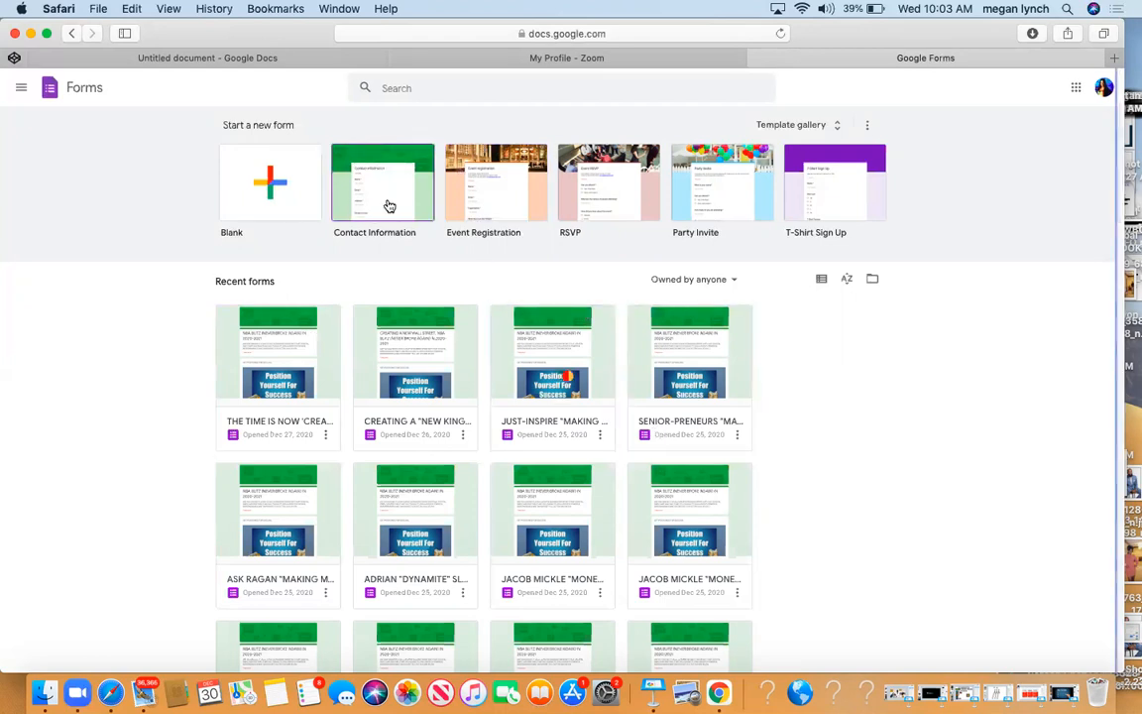
{"action": "left_click", "coordinate": [383, 183]}
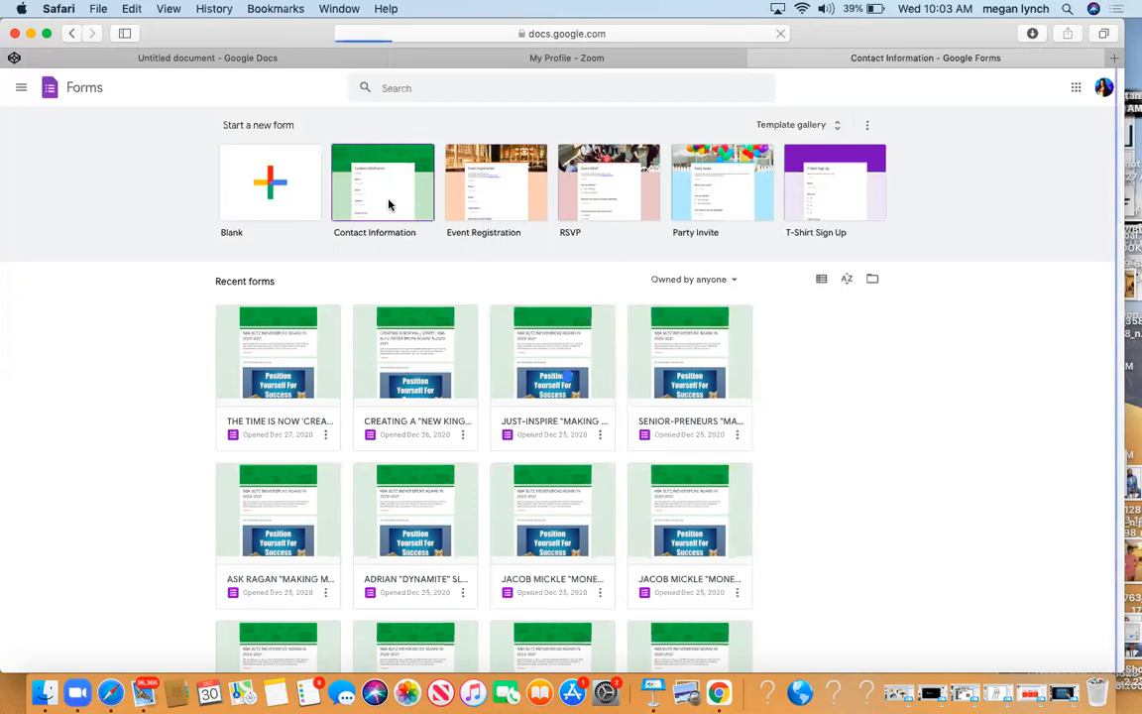
{"action": "left_click", "coordinate": [382, 183]}
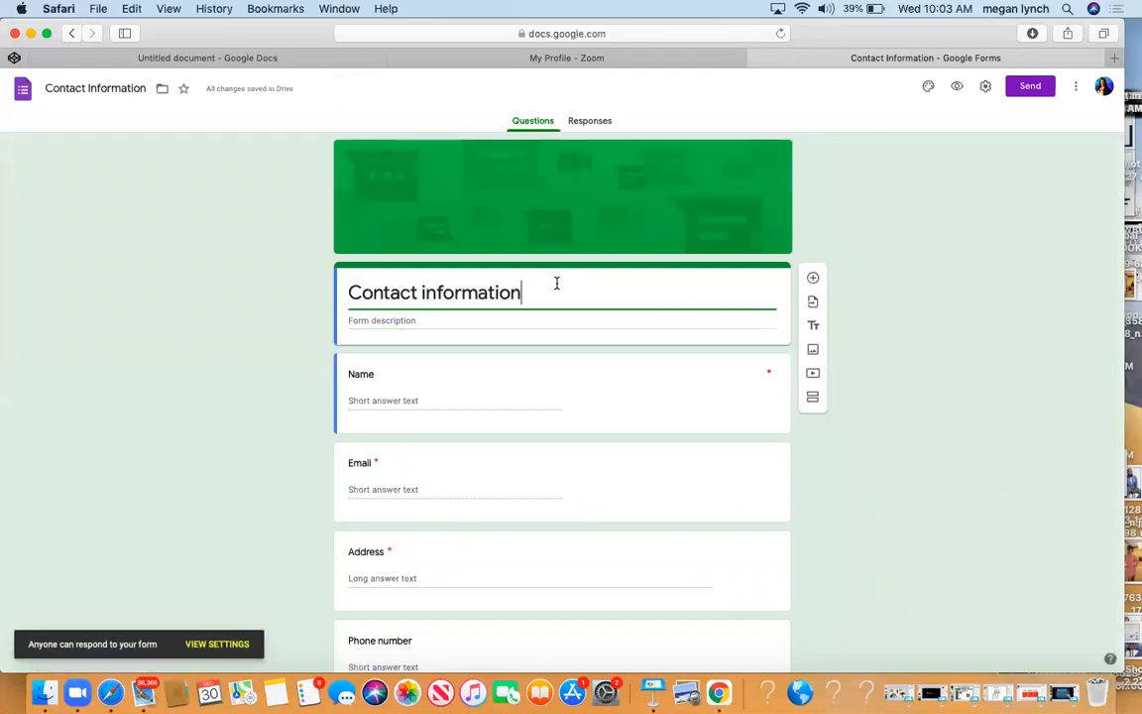
- Retitle the form 'ROAD TO FINANCIAL FREEDOM'
{"action": "key", "text": "Backspace"}
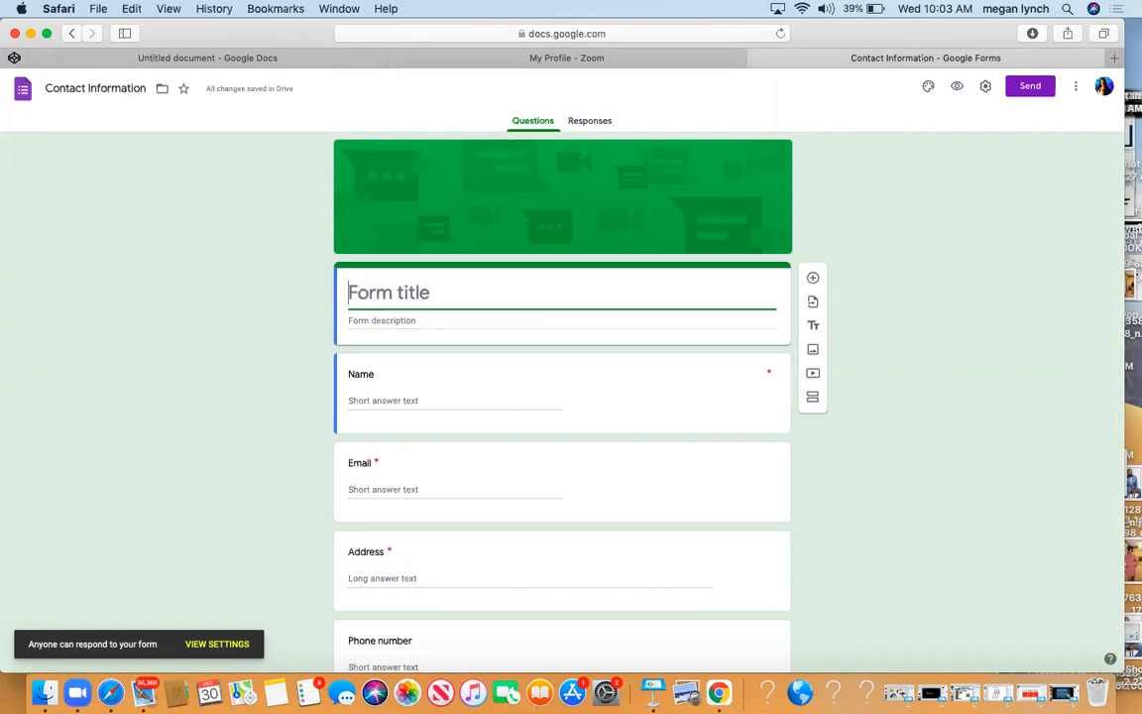
{"action": "type", "text": "ro"}
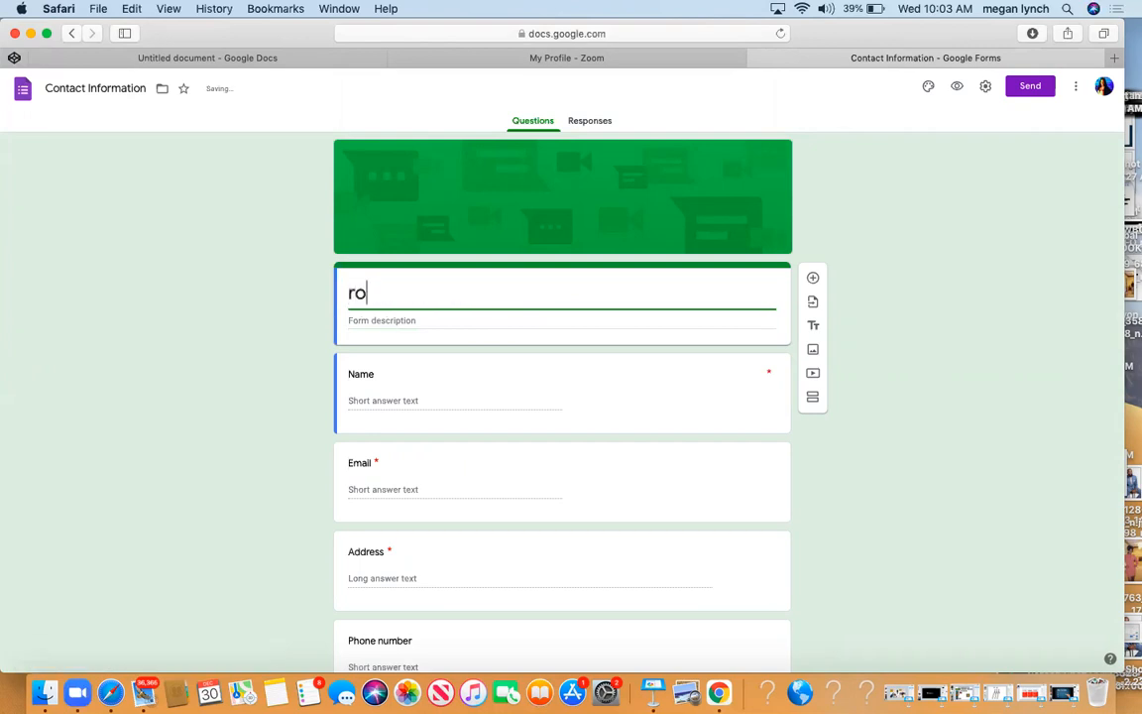
{"action": "type", "text": "ROAD TO FIN"}
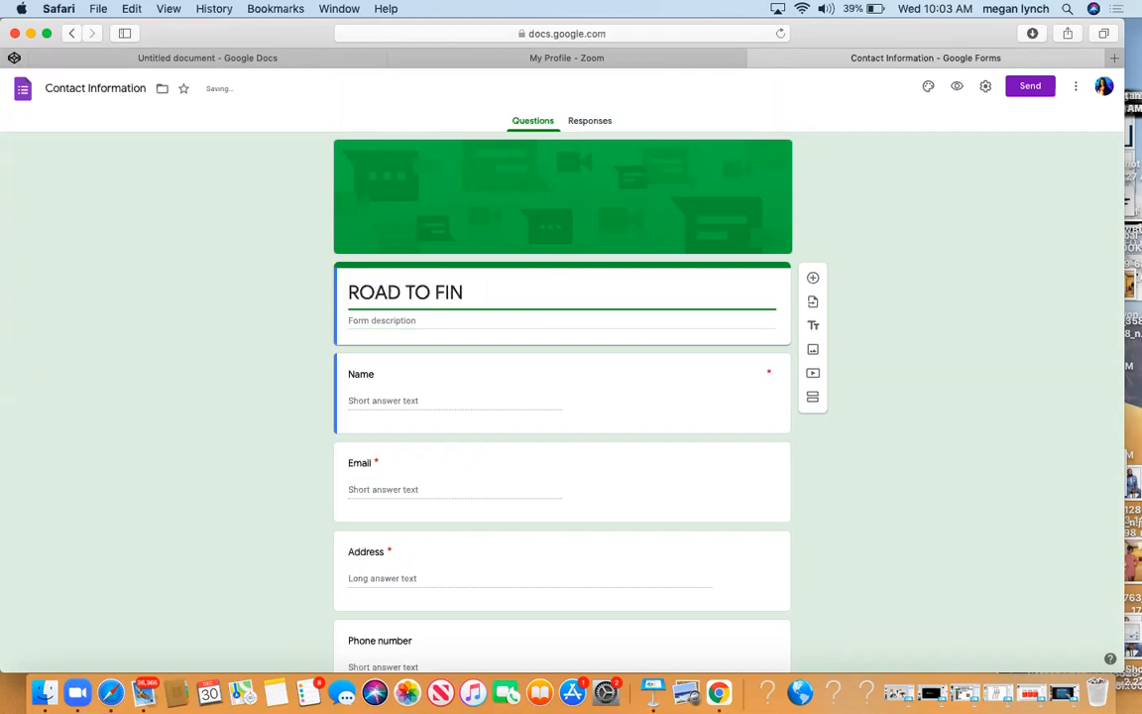
{"action": "type", "text": "ANCIAL"}
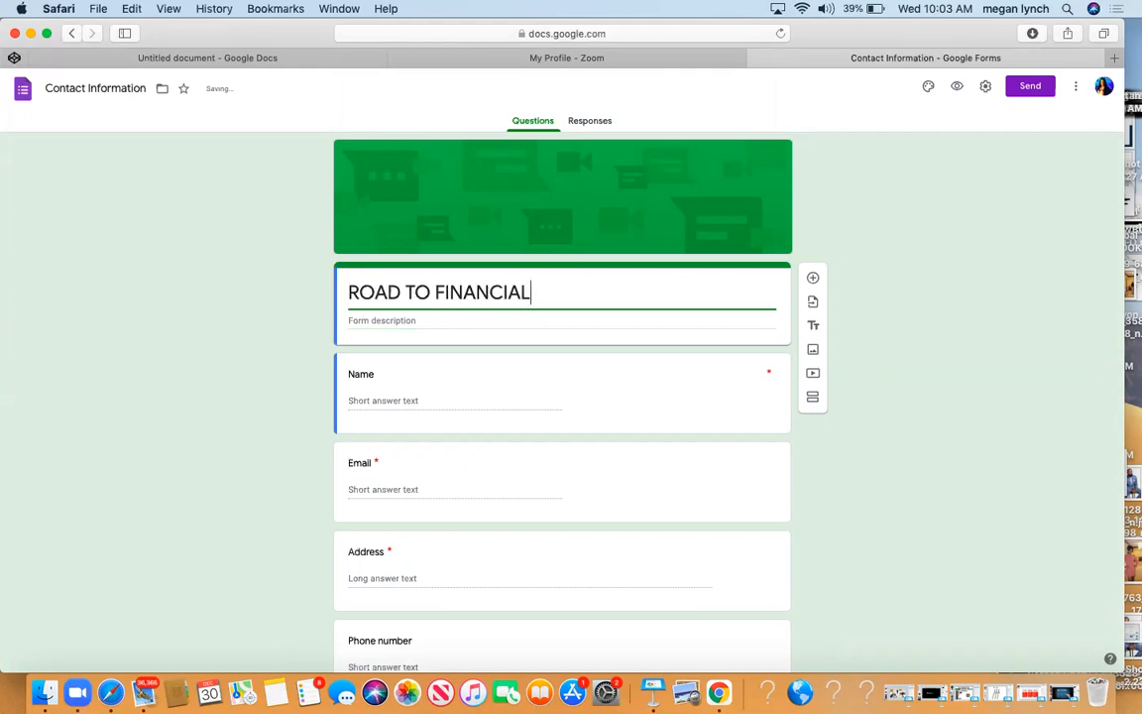
{"action": "type", "text": "FREEDOM"}
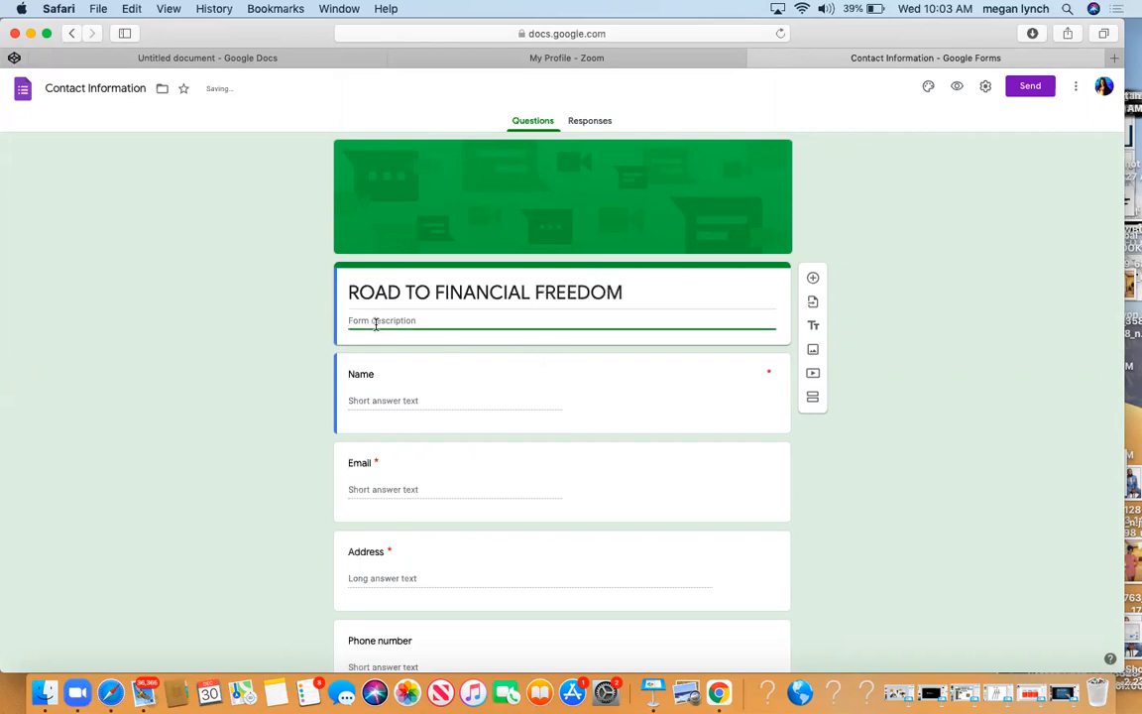
- Add the description 'JOIN OUR MISSION: WE ARE CREATING A NEW Wall Street'
{"action": "type", "text": "JOIN"}
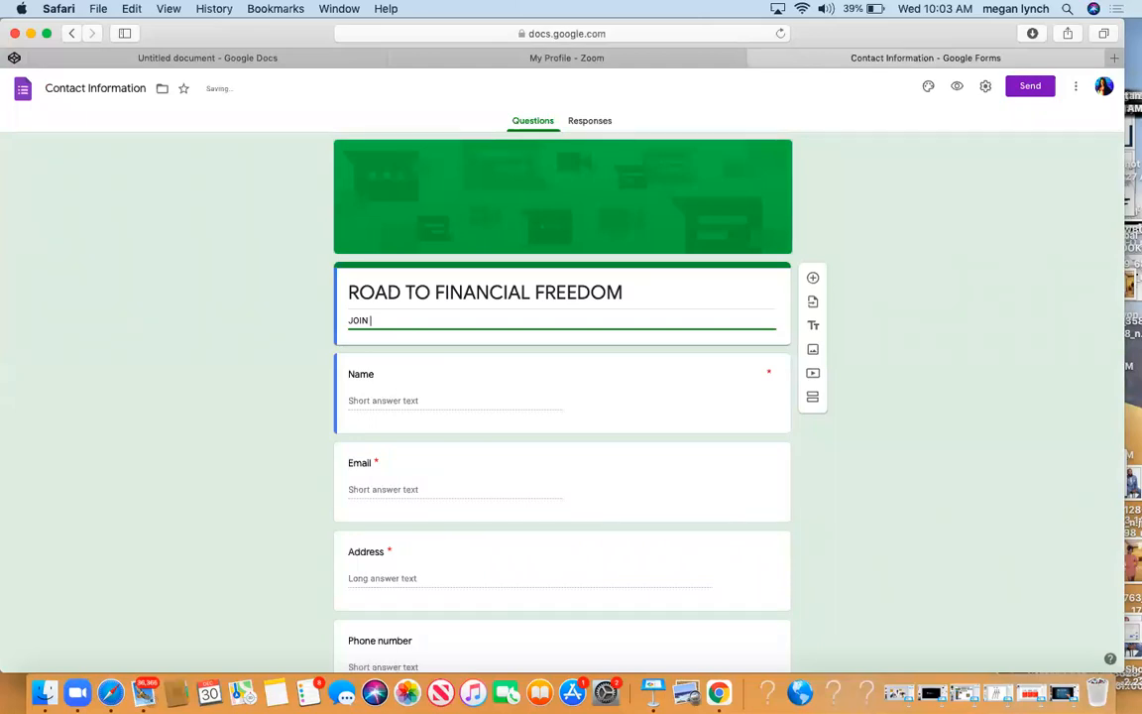
{"action": "type", "text": "OUR"}
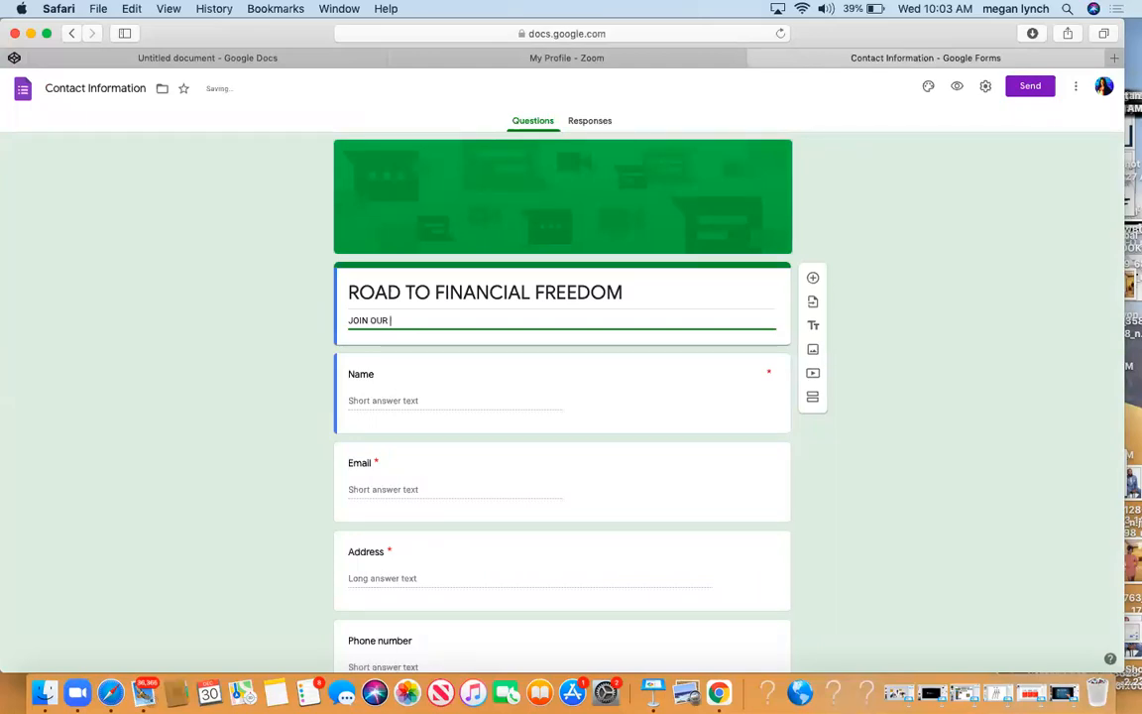
{"action": "type", "text": "MISSION:"}
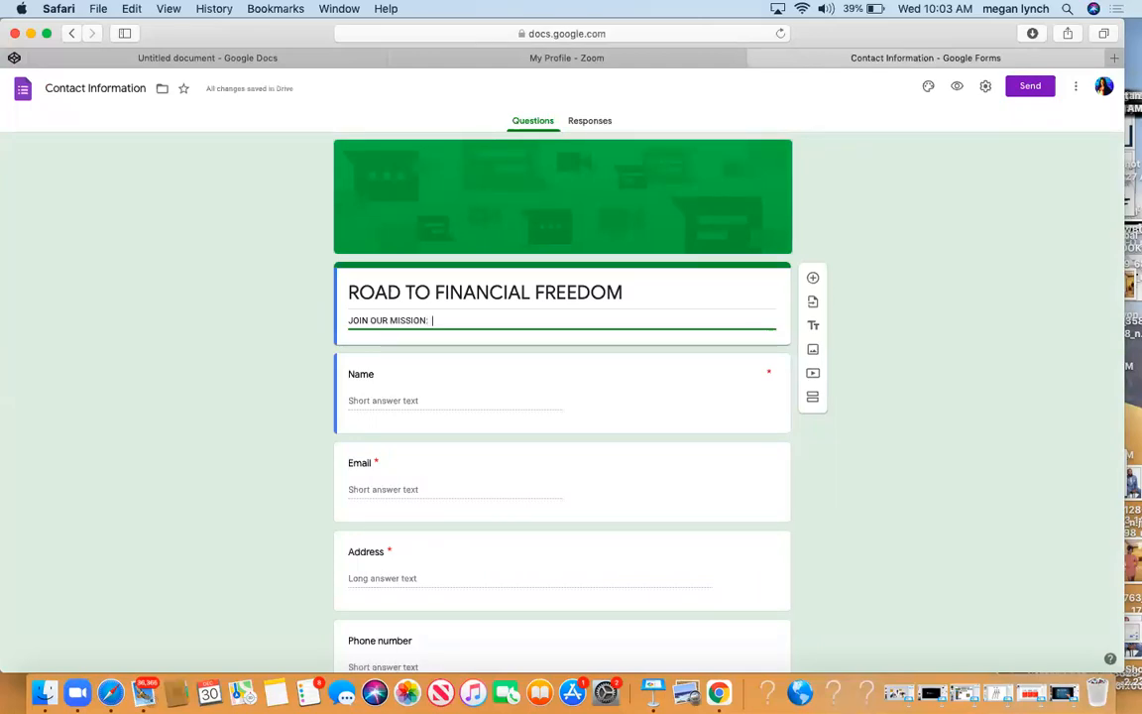
{"action": "type", "text": "WE ARE CREATING"}
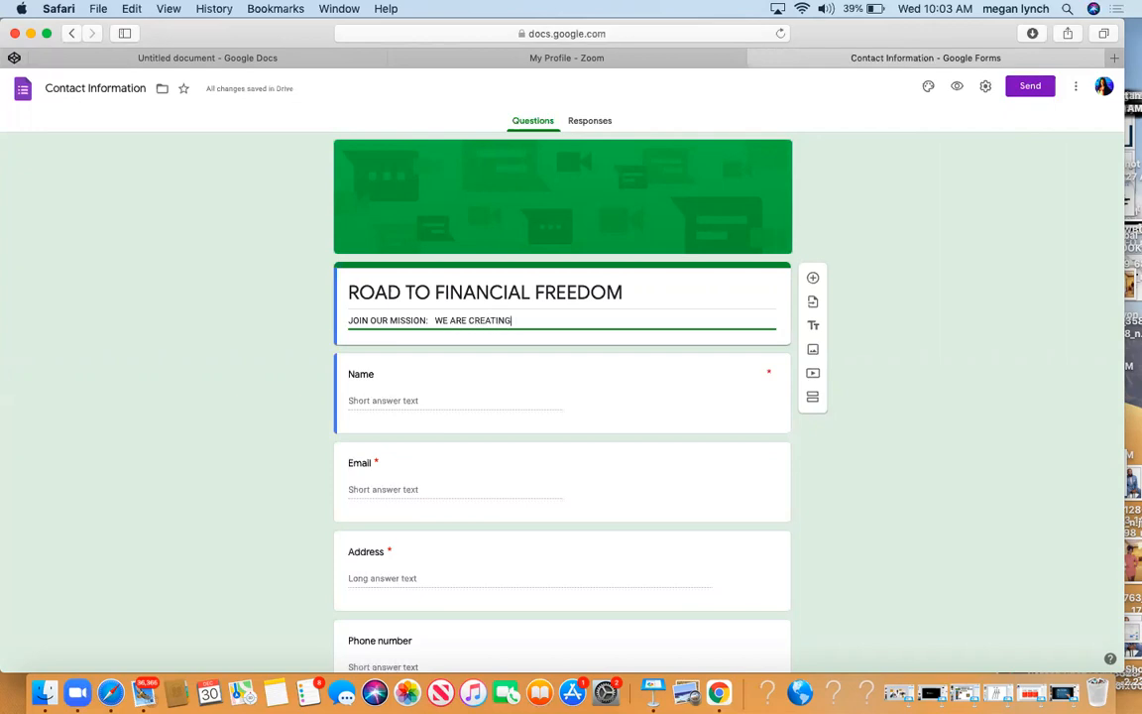
{"action": "type", "text": "A"}
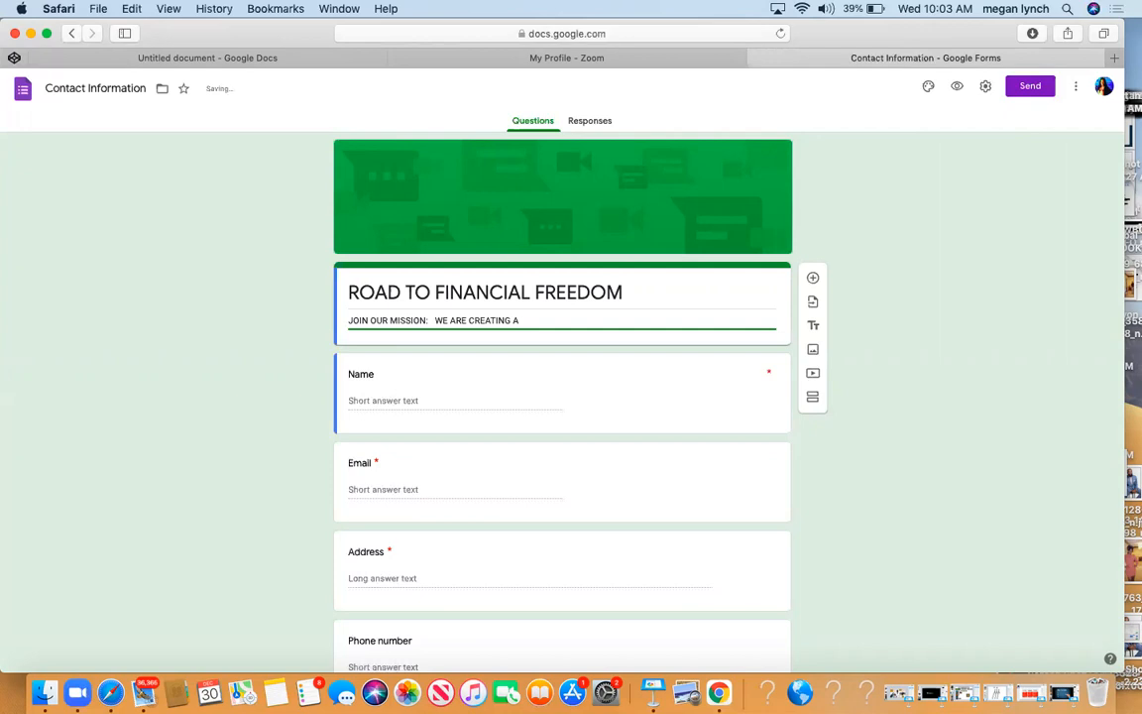
{"action": "type", "text": "NE"}
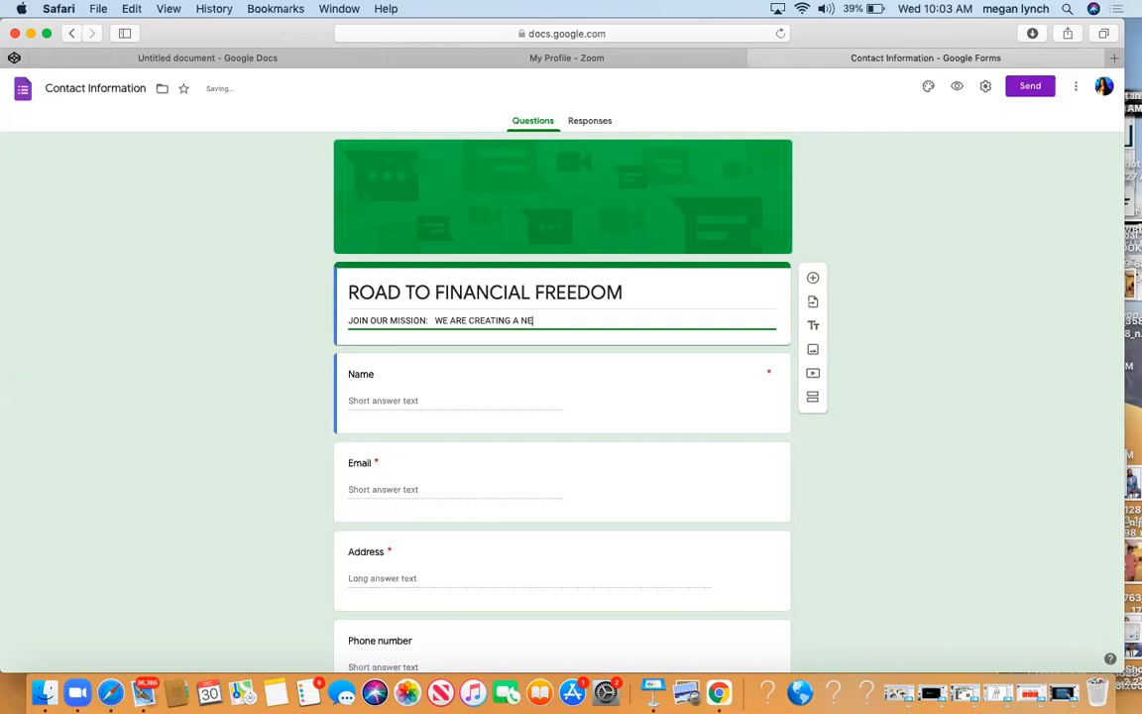
{"action": "type", "text": "W"}
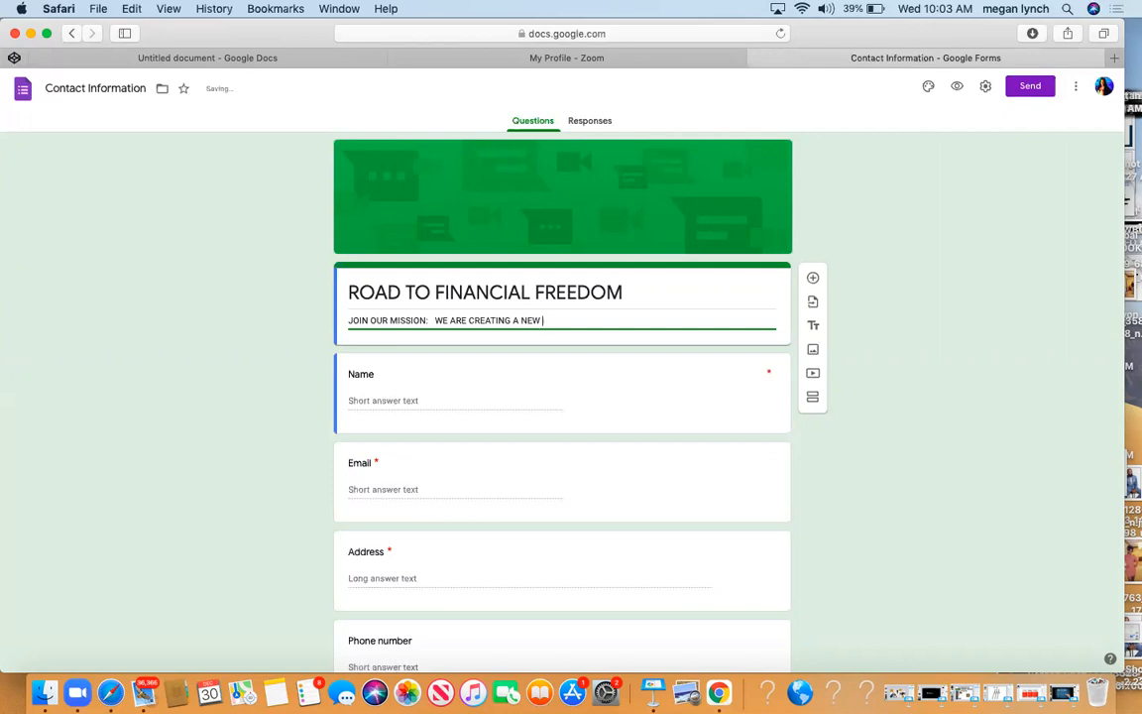
{"action": "type", "text": "WALL STR"}
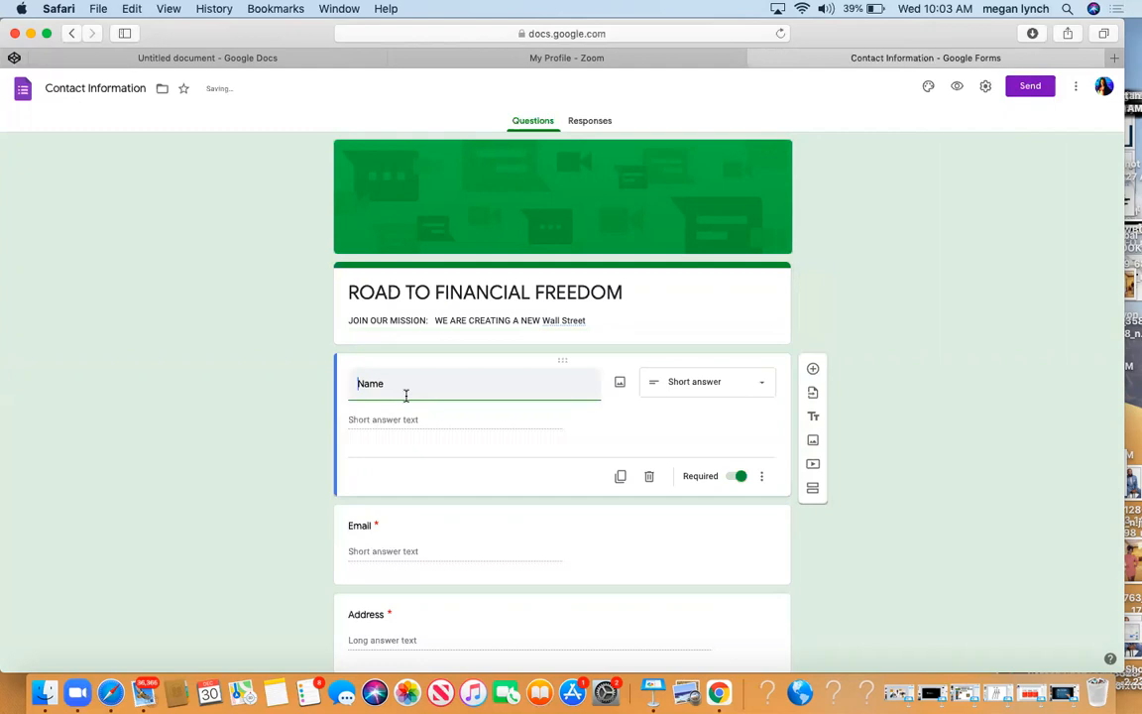
- Replace the first question's 'Name' title with 'FIRST & LAST NAME'
{"action": "type", "text": "F"}
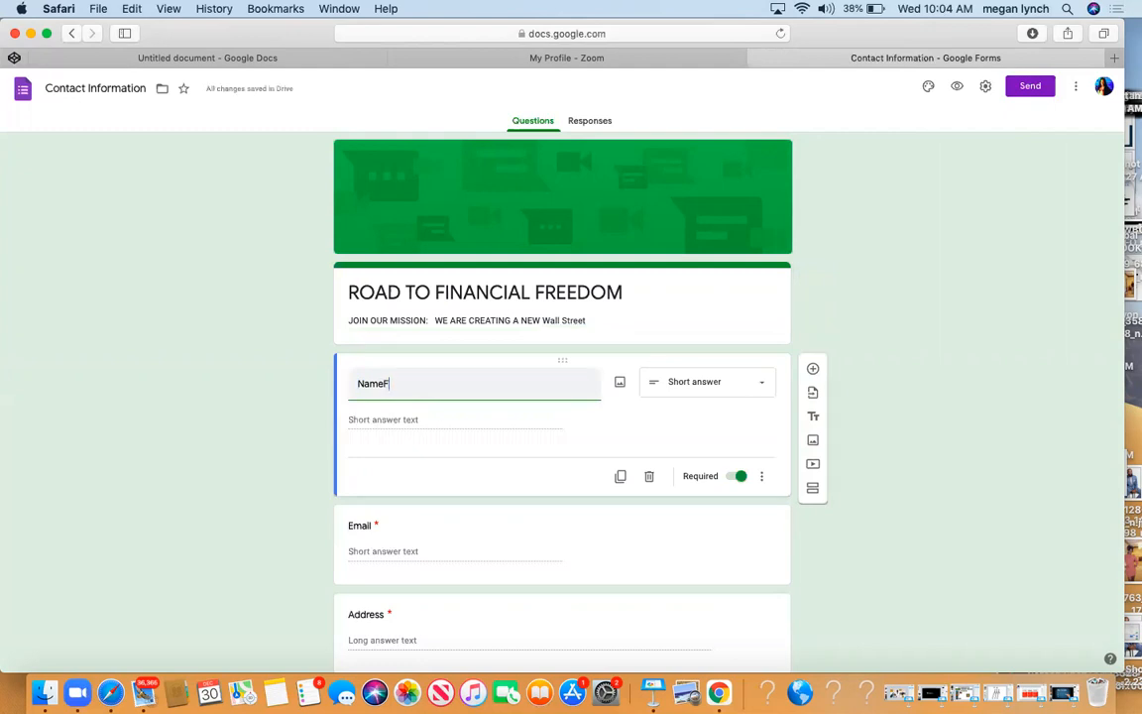
{"action": "type", "text": "FF"}
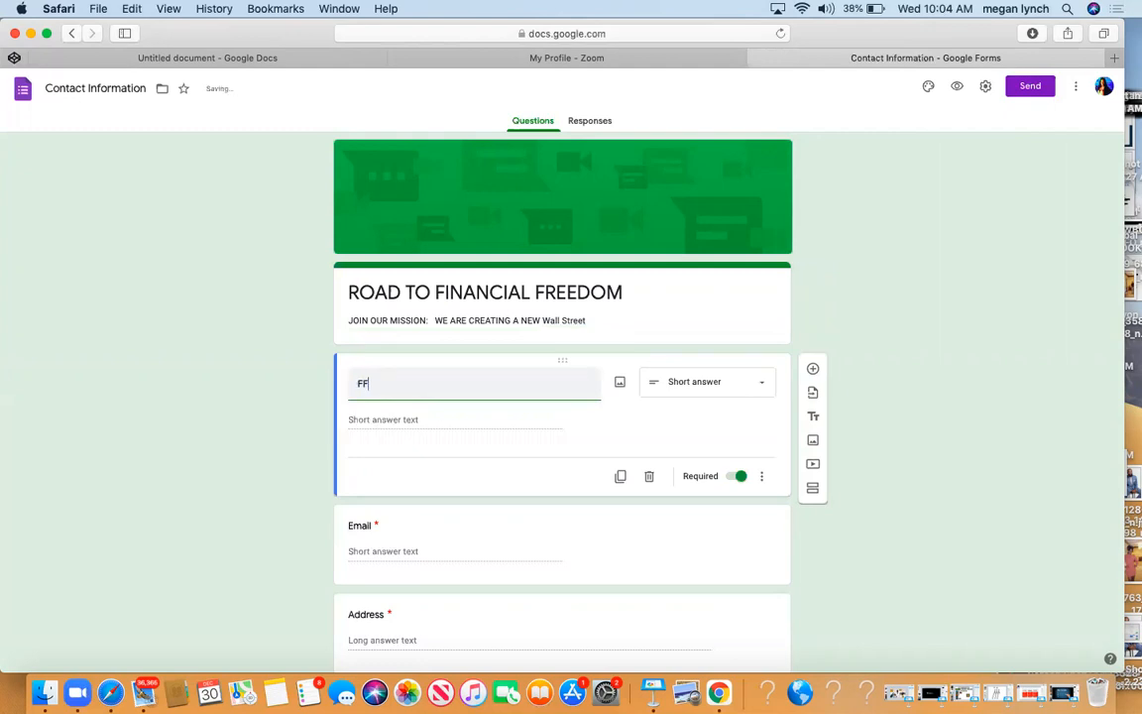
{"action": "type", "text": "IRST &"}
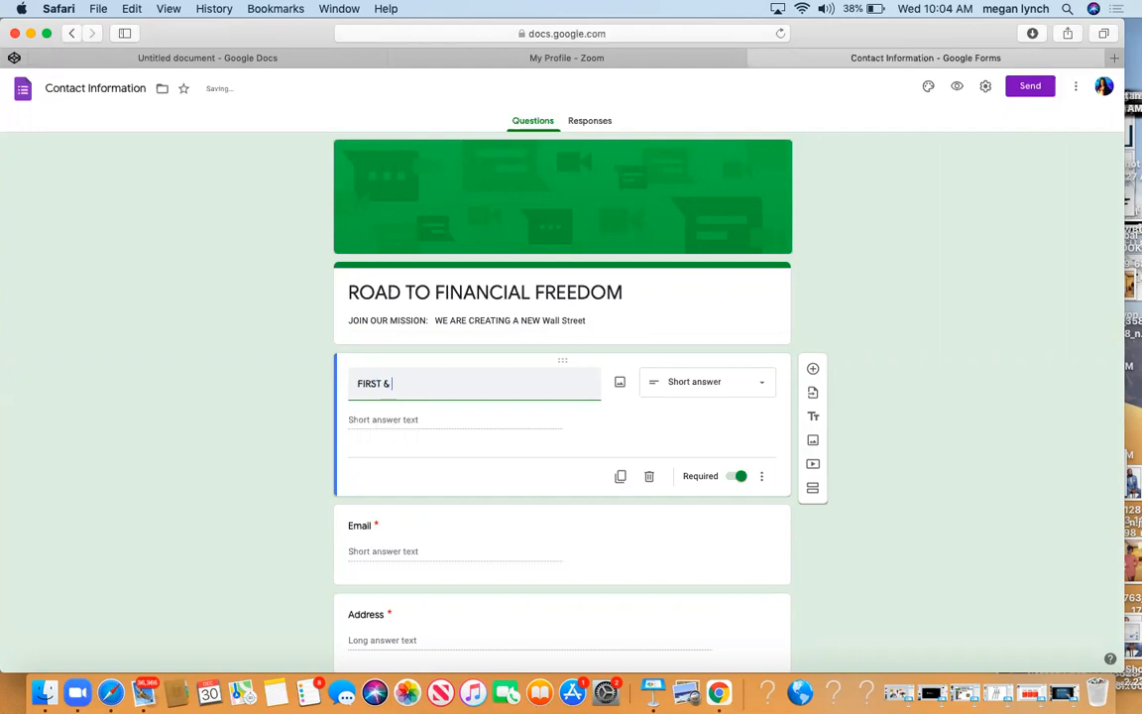
{"action": "type", "text": "LAST NAME"}
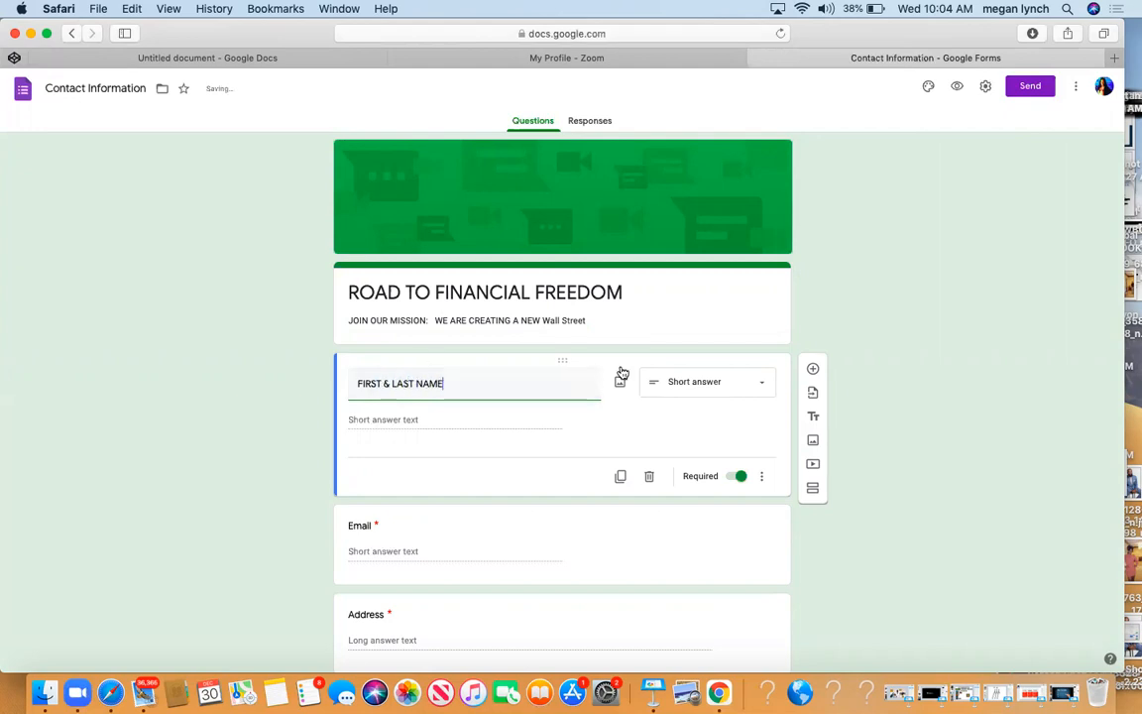
{"action": "mouse_move", "coordinate": [711, 470]}
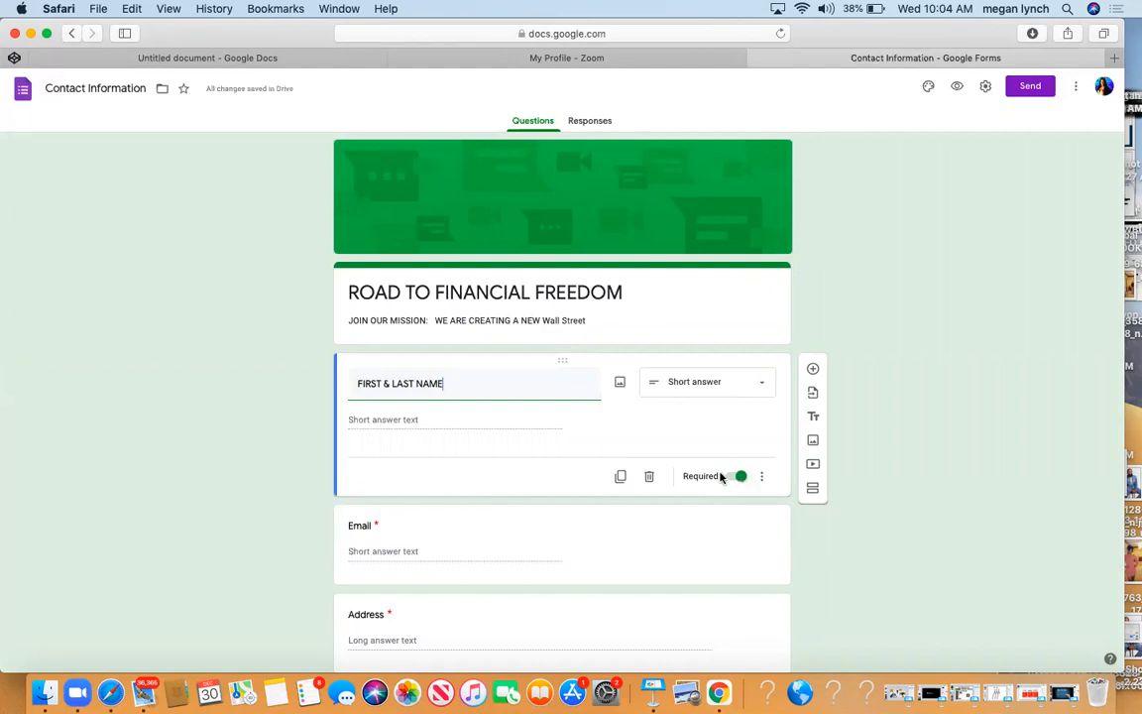
- Title the long-answer question 'PHONE NUMBER' and change its type to Short answer
{"action": "scroll", "scroll_direction": "down", "scroll_amount": 3}
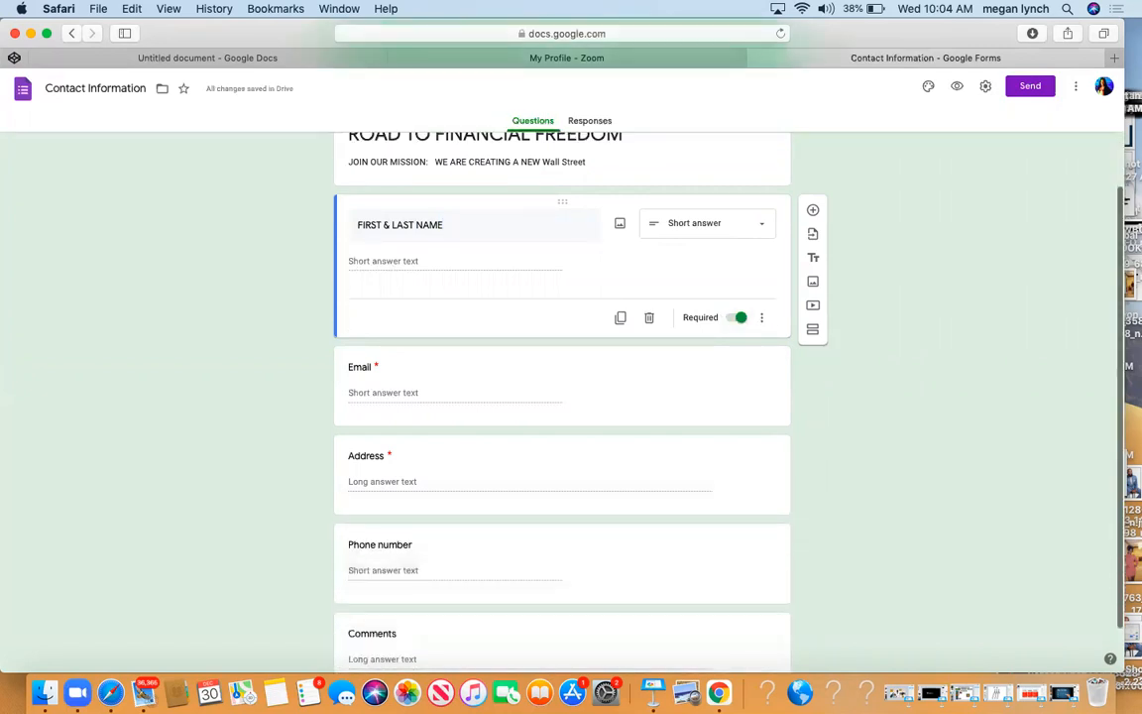
{"action": "scroll", "scroll_direction": "down", "scroll_amount": 3}
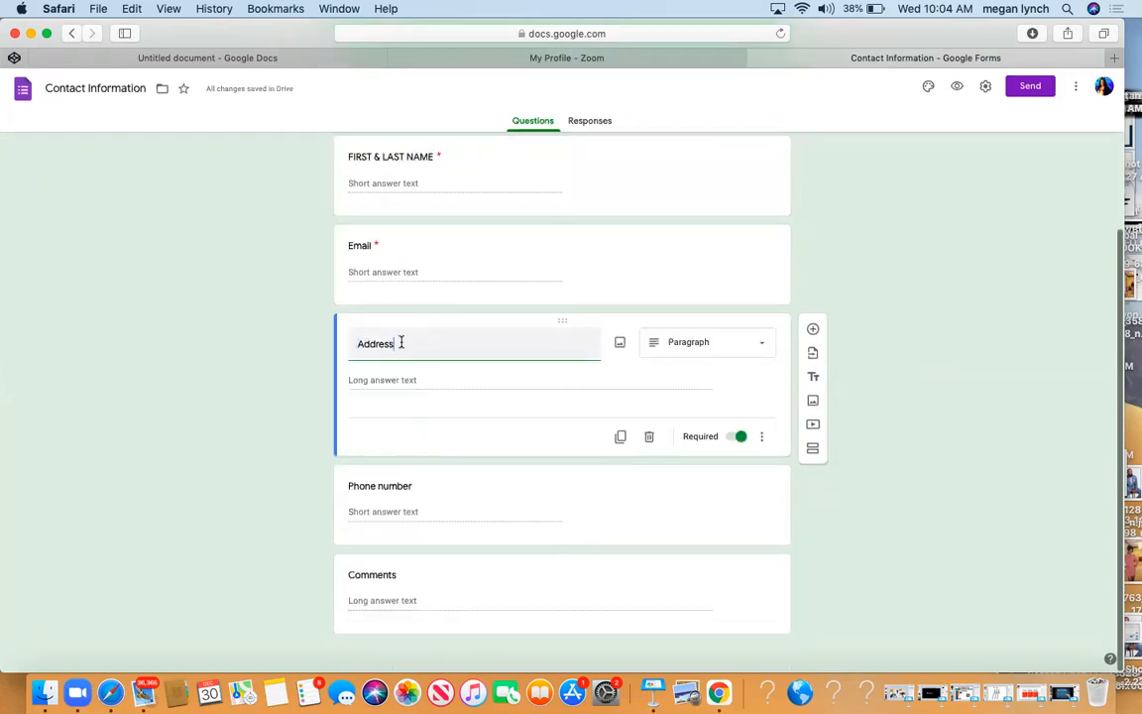
{"action": "type", "text": "PN"}
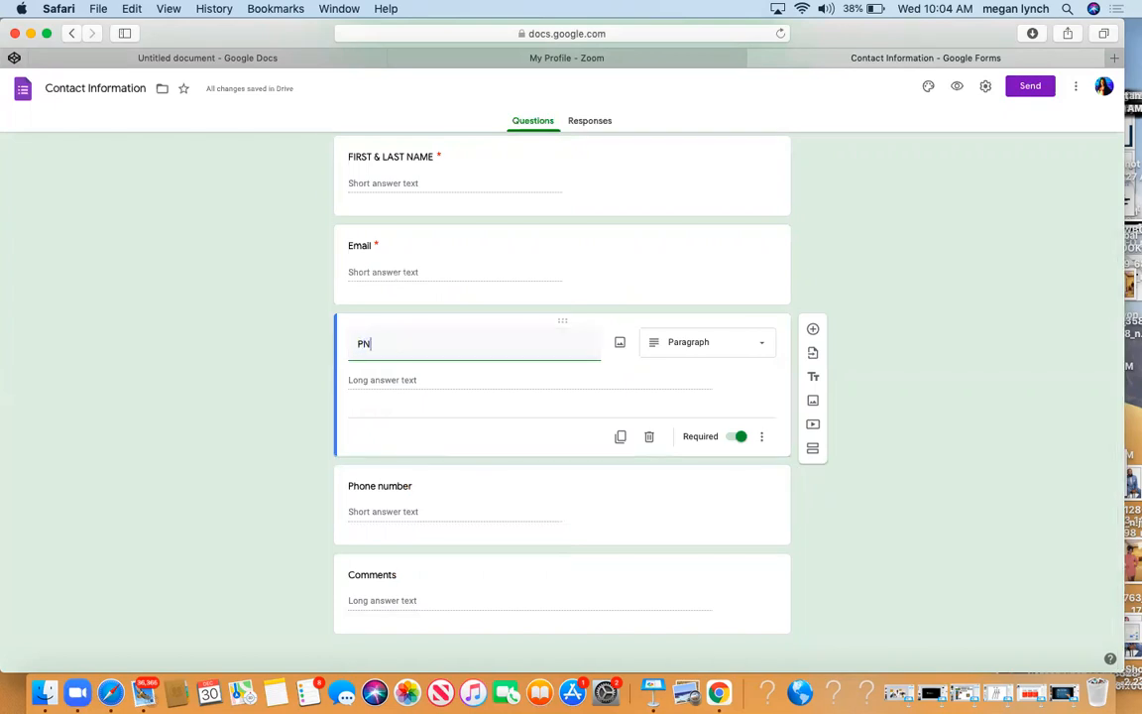
{"action": "type", "text": "HONE"}
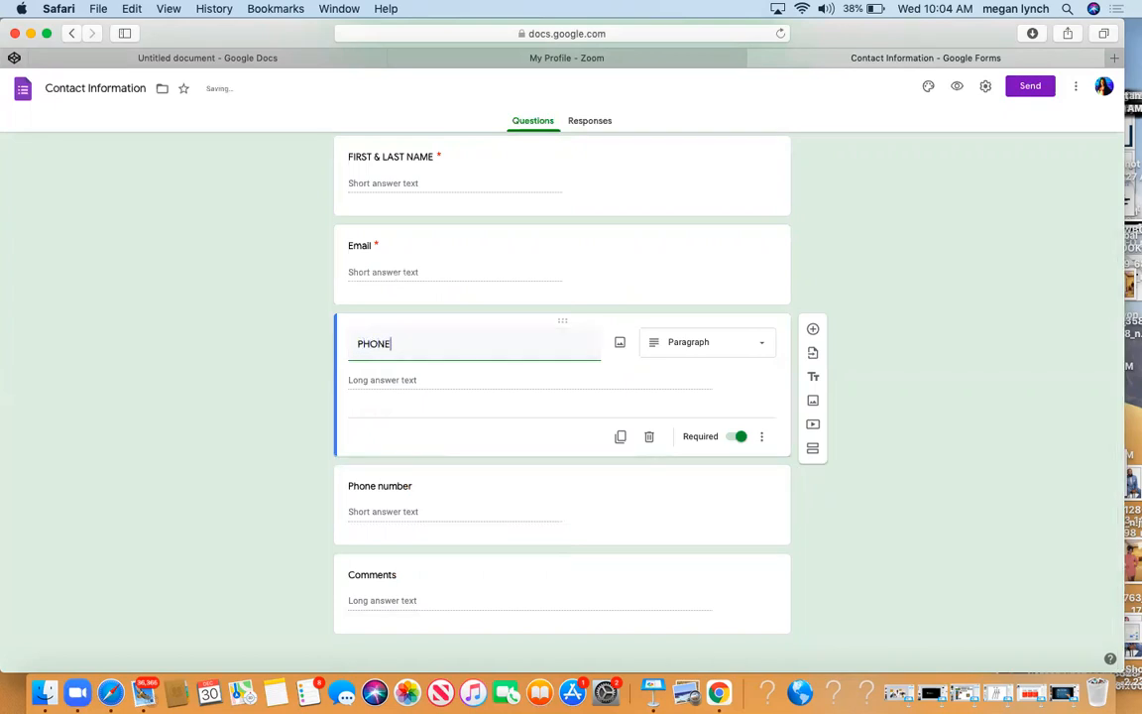
{"action": "type", "text": "NUMBER"}
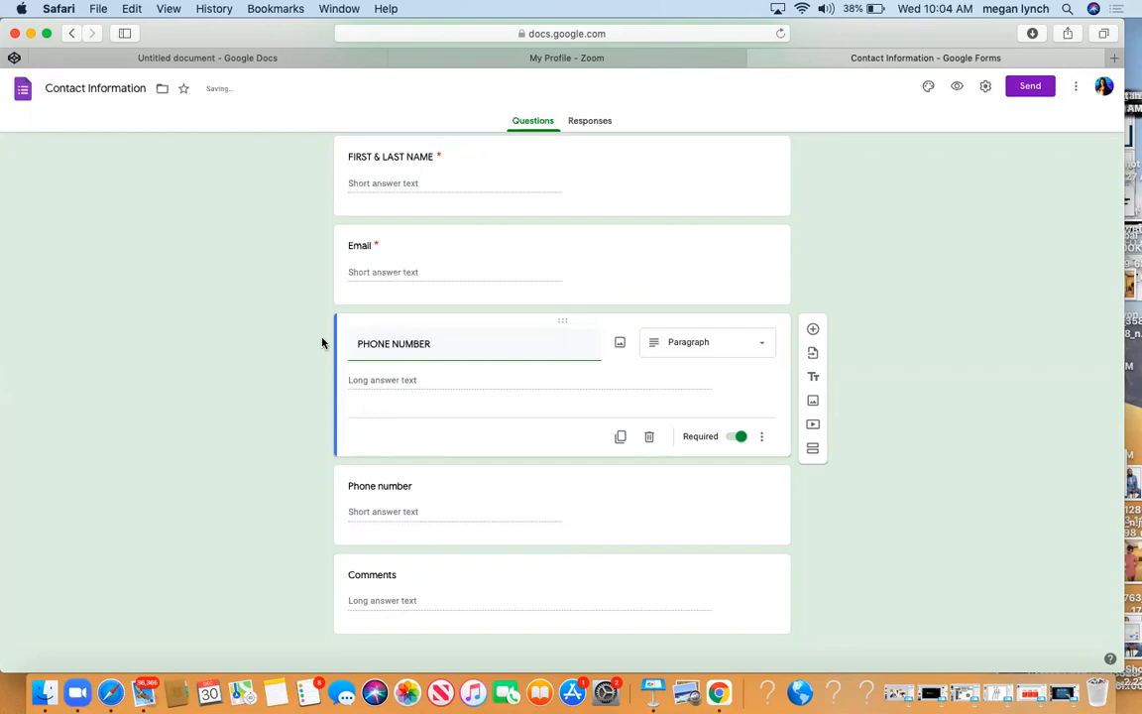
{"action": "left_click", "coordinate": [705, 342]}
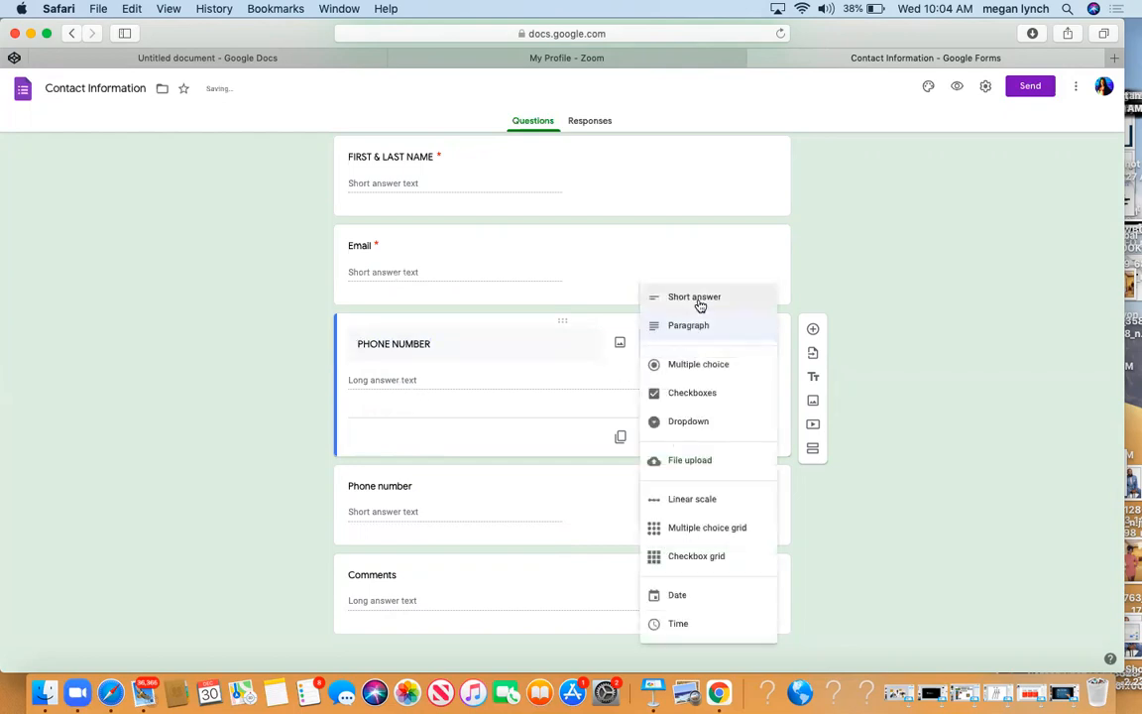
{"action": "left_click", "coordinate": [694, 296]}
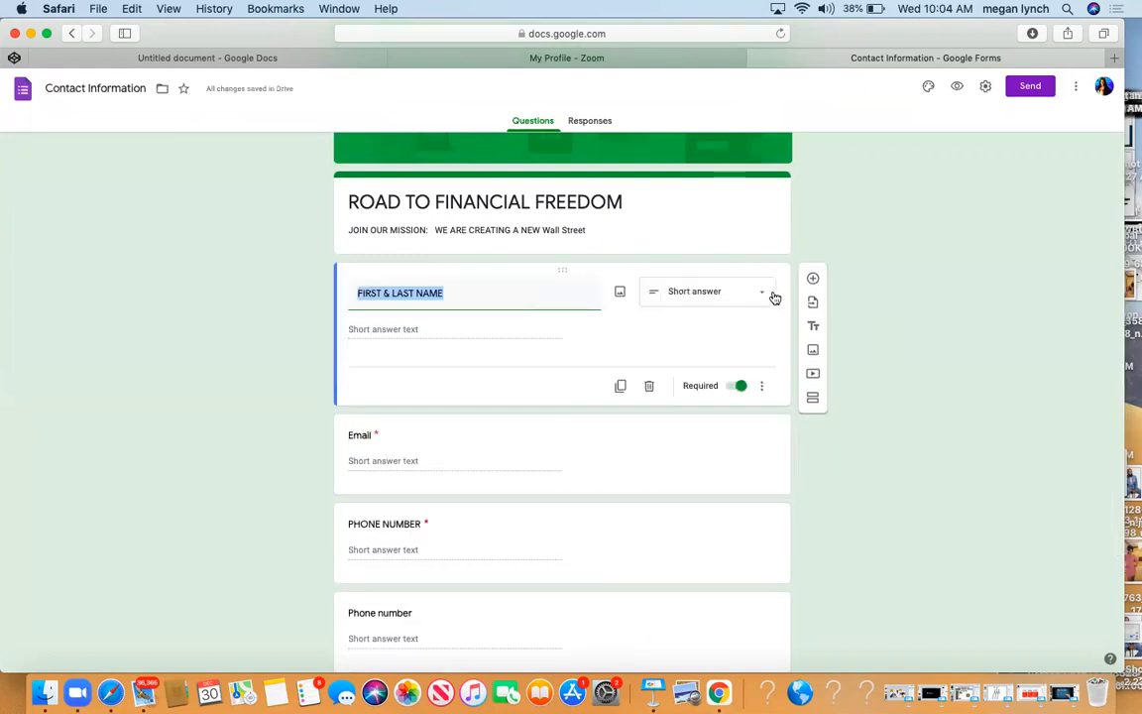
- Retitle Comments 'WHO INVITED YOU TO THE OPPORTUNITY?' and set it to Short answer
{"action": "scroll", "scroll_direction": "down", "scroll_amount": 3}
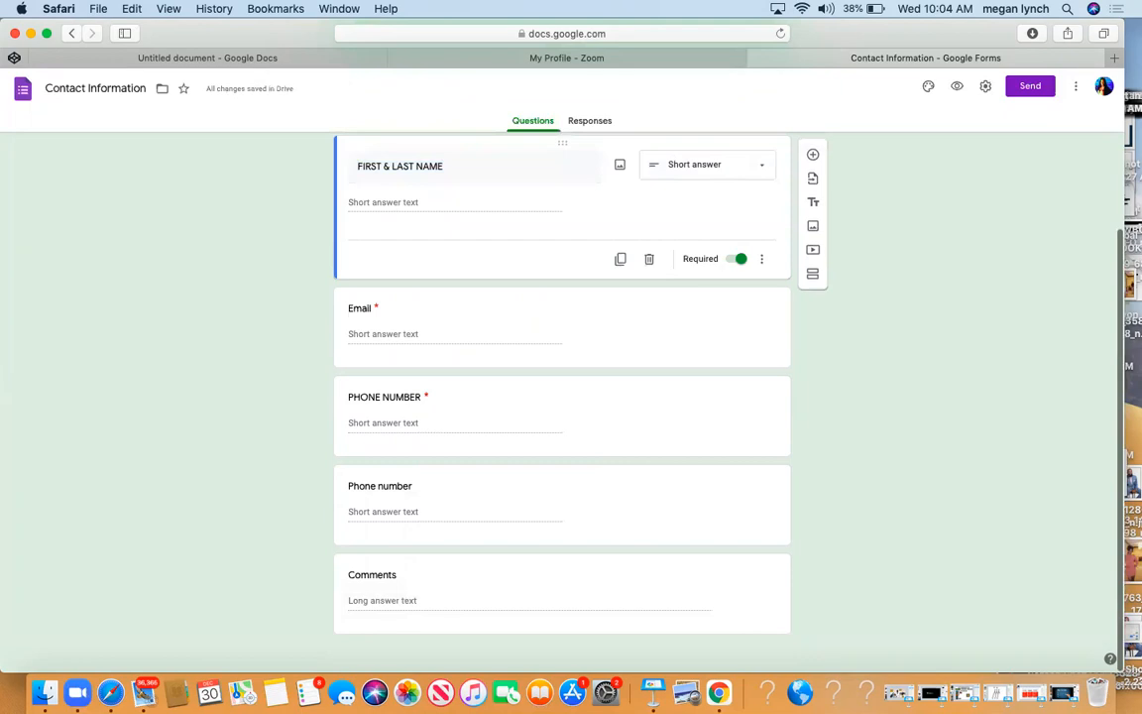
{"action": "mouse_move", "coordinate": [446, 579]}
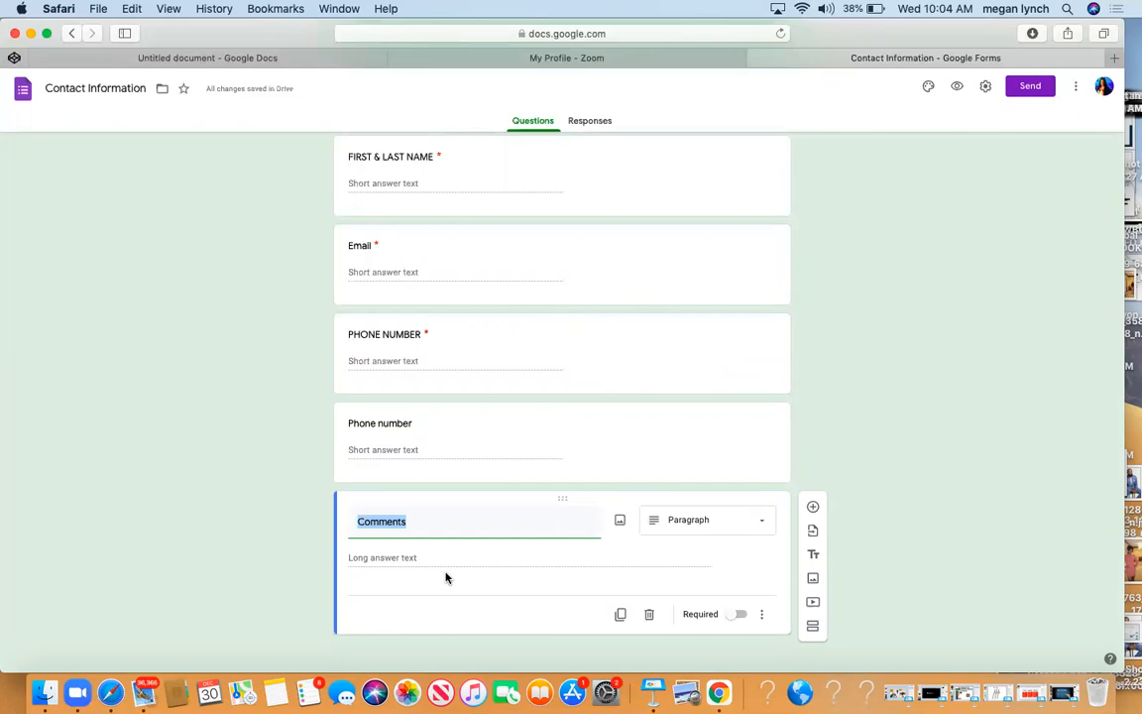
{"action": "type", "text": "ARE"}
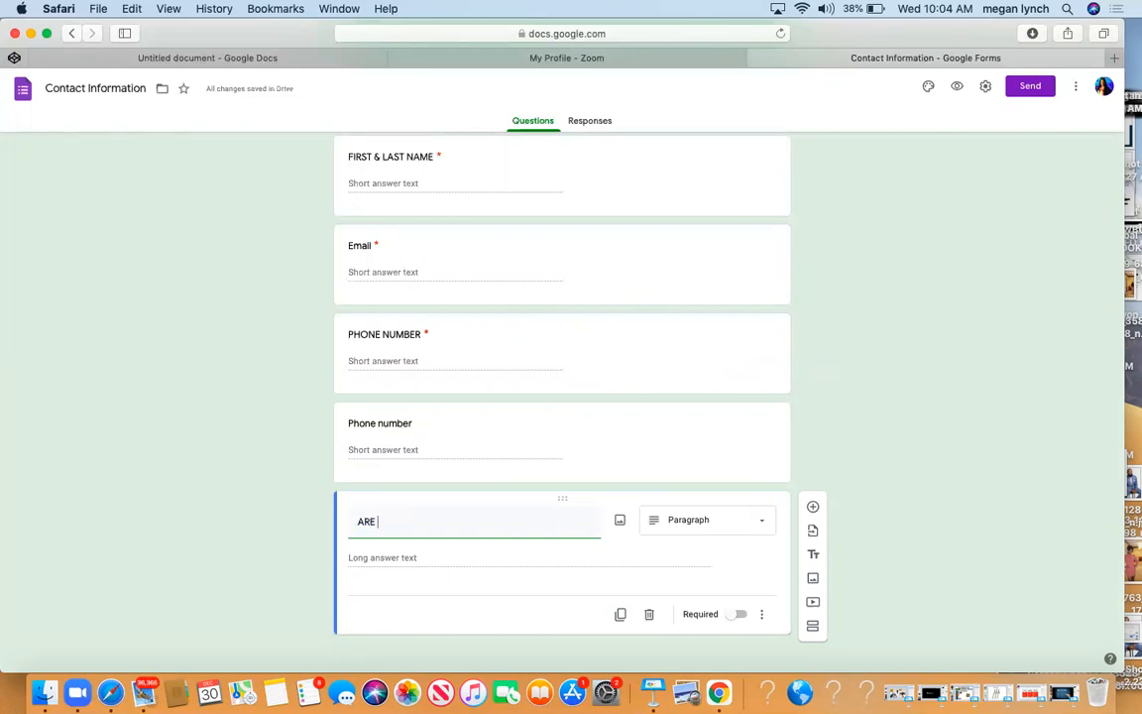
{"action": "type", "text": "YOU INTEREST"}
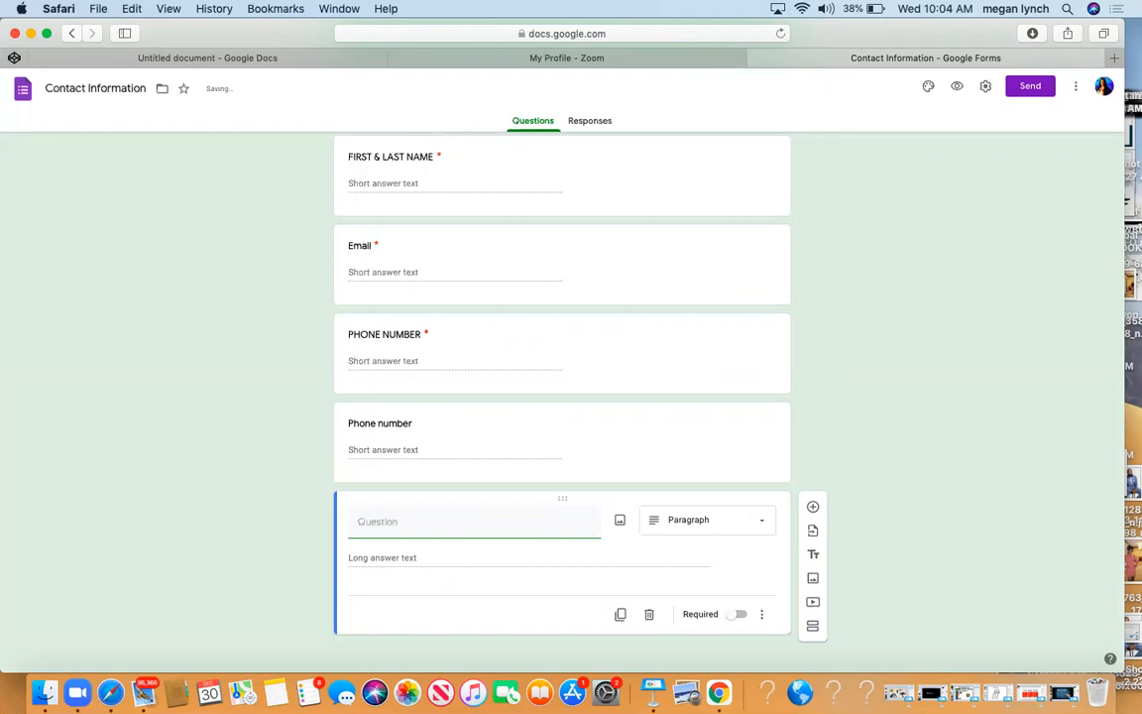
{"action": "type", "text": "WHO INVIT"}
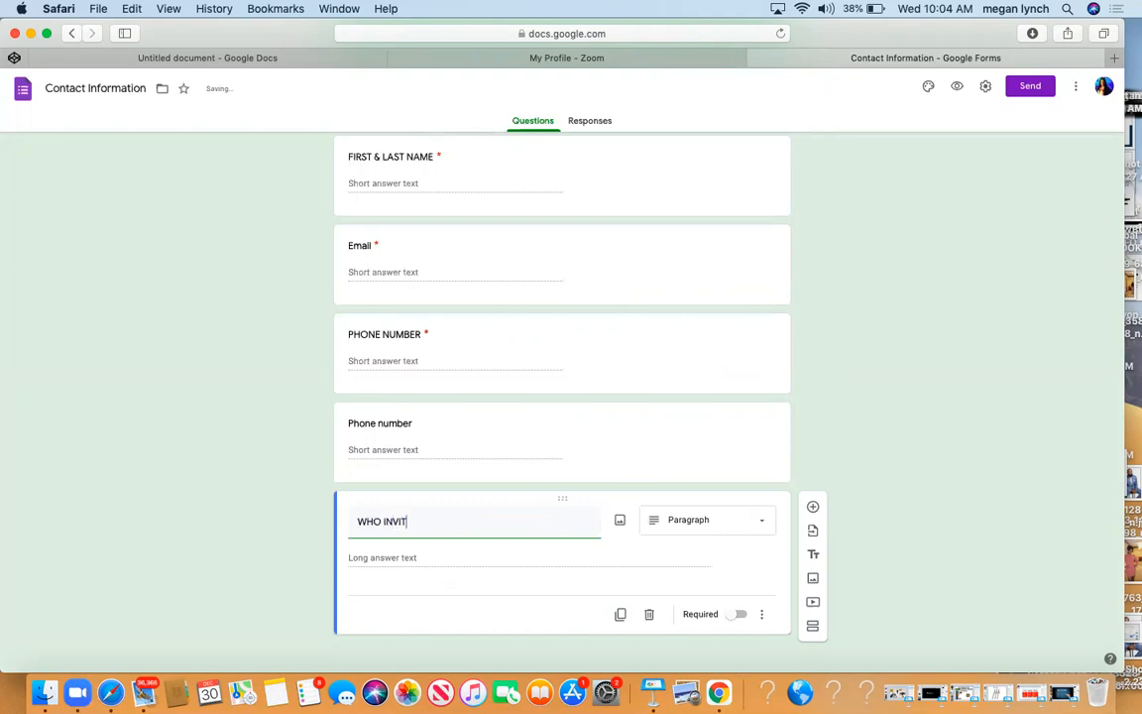
{"action": "type", "text": "ED YOU TO THE OPP"}
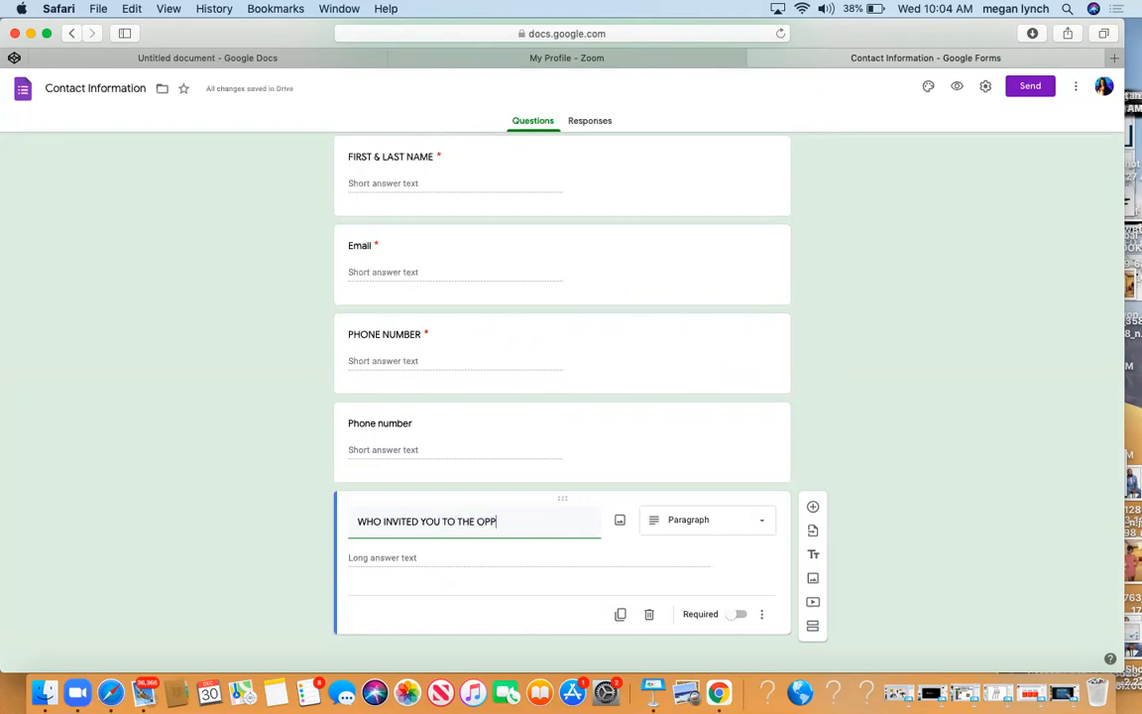
{"action": "type", "text": "ORTUNITY"}
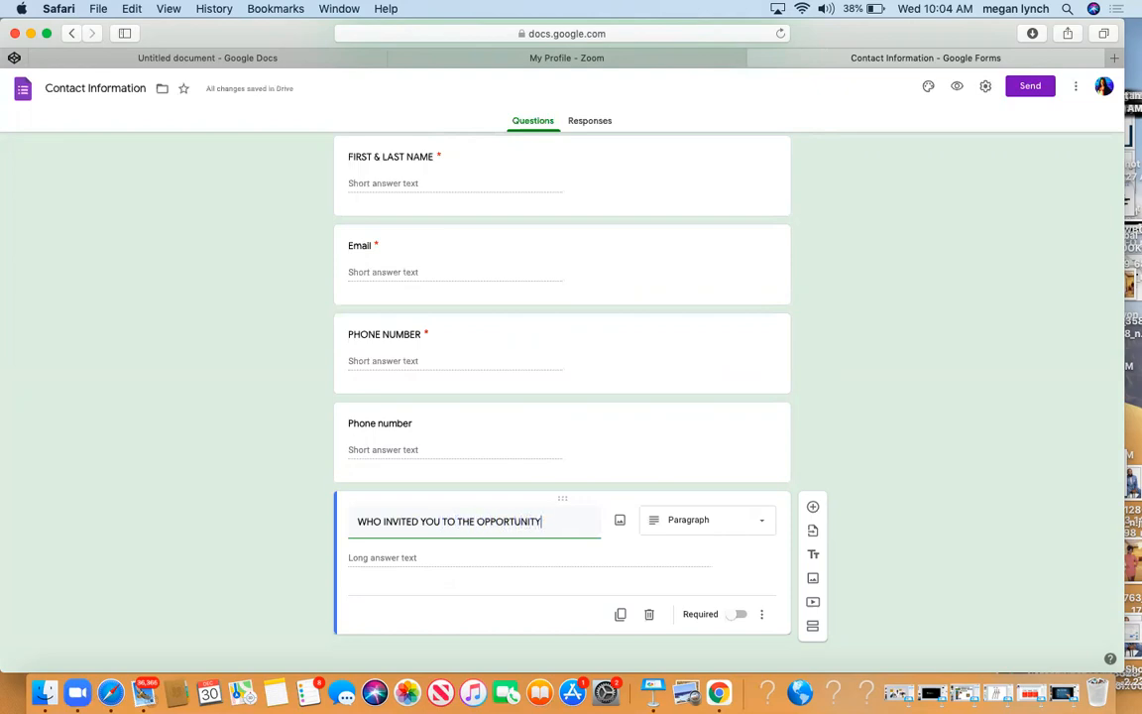
{"action": "left_click", "coordinate": [706, 519]}
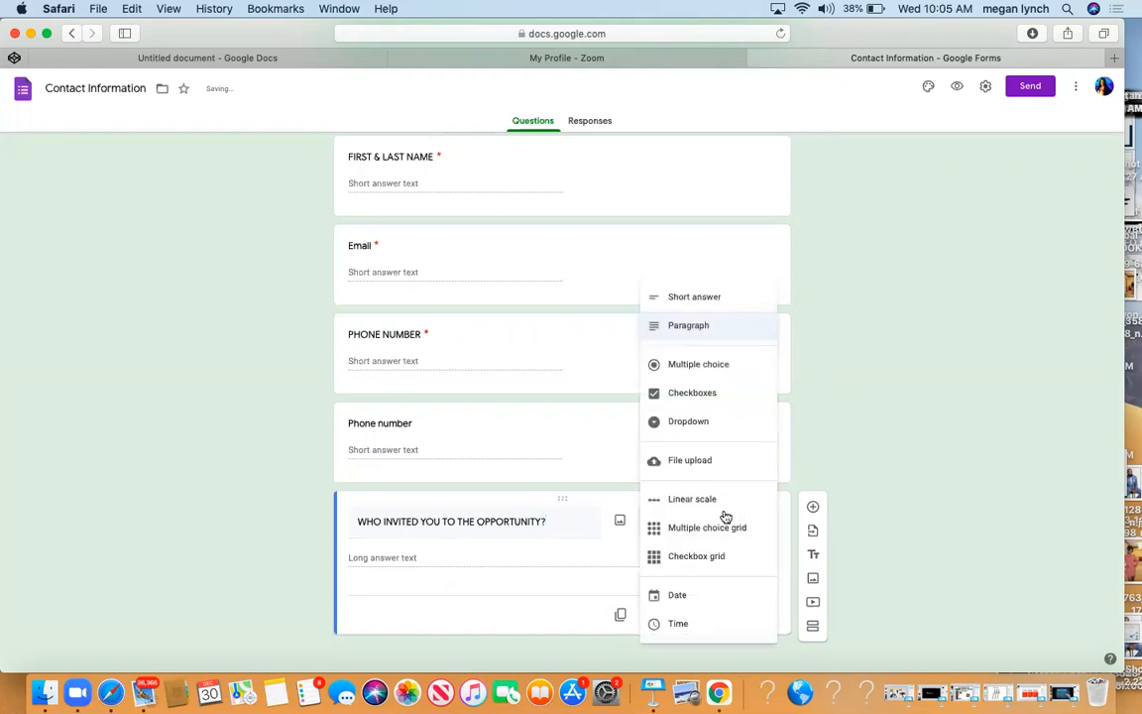
{"action": "left_click", "coordinate": [694, 297]}
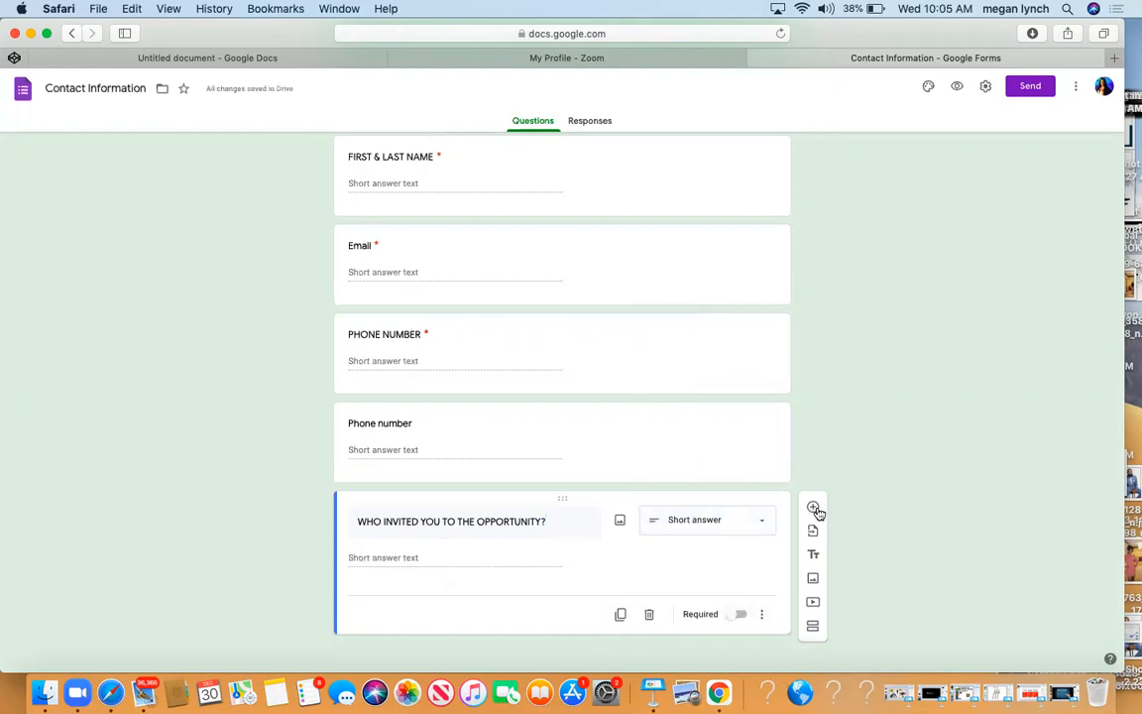
- Add a new question asking if respondents are ready to get plugged into the opportunity
{"action": "left_click", "coordinate": [813, 508]}
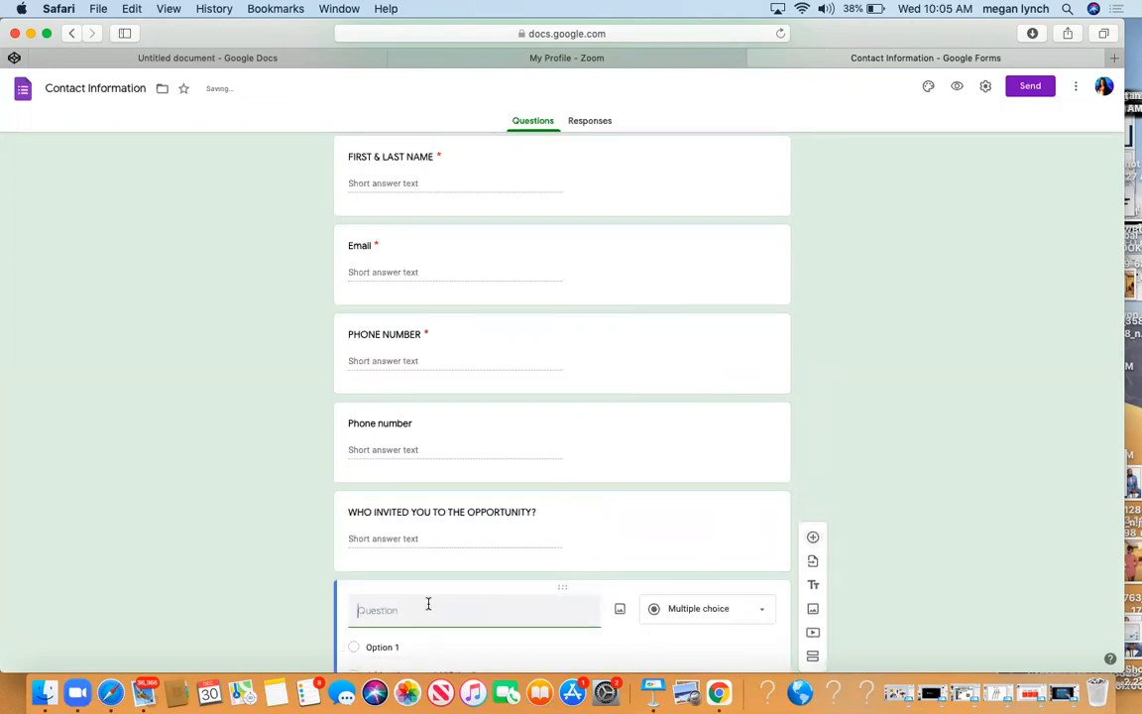
{"action": "type", "text": "ARE"}
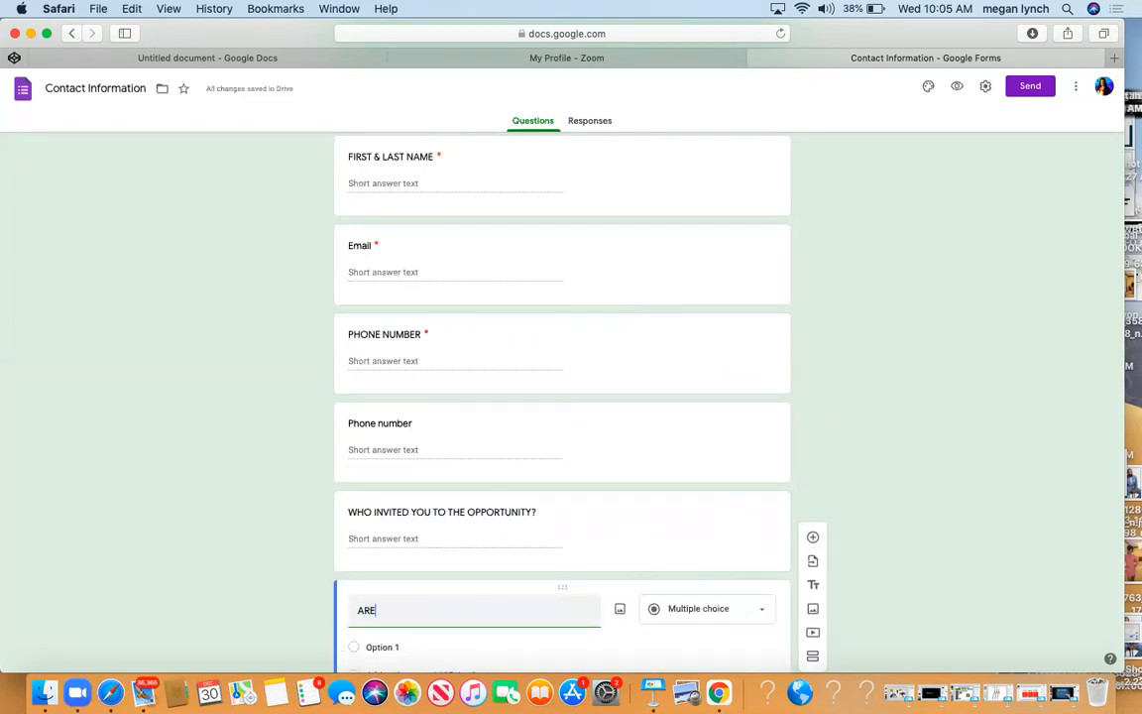
{"action": "type", "text": "YOU"}
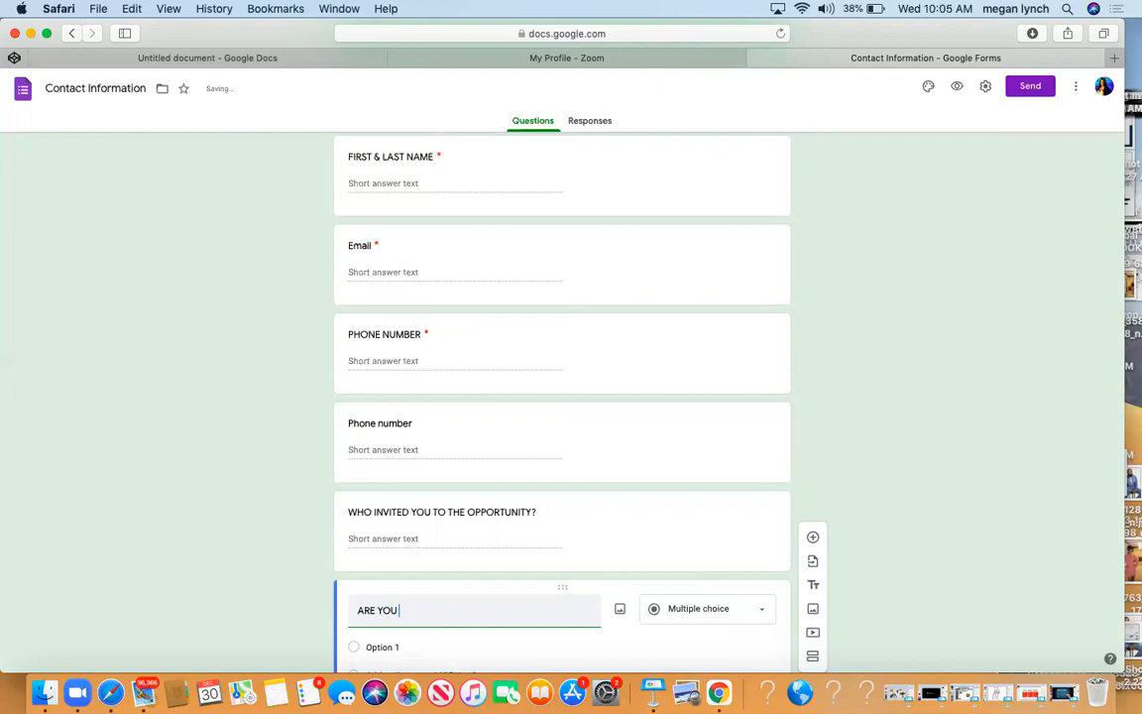
{"action": "type", "text": "READY TO GET"}
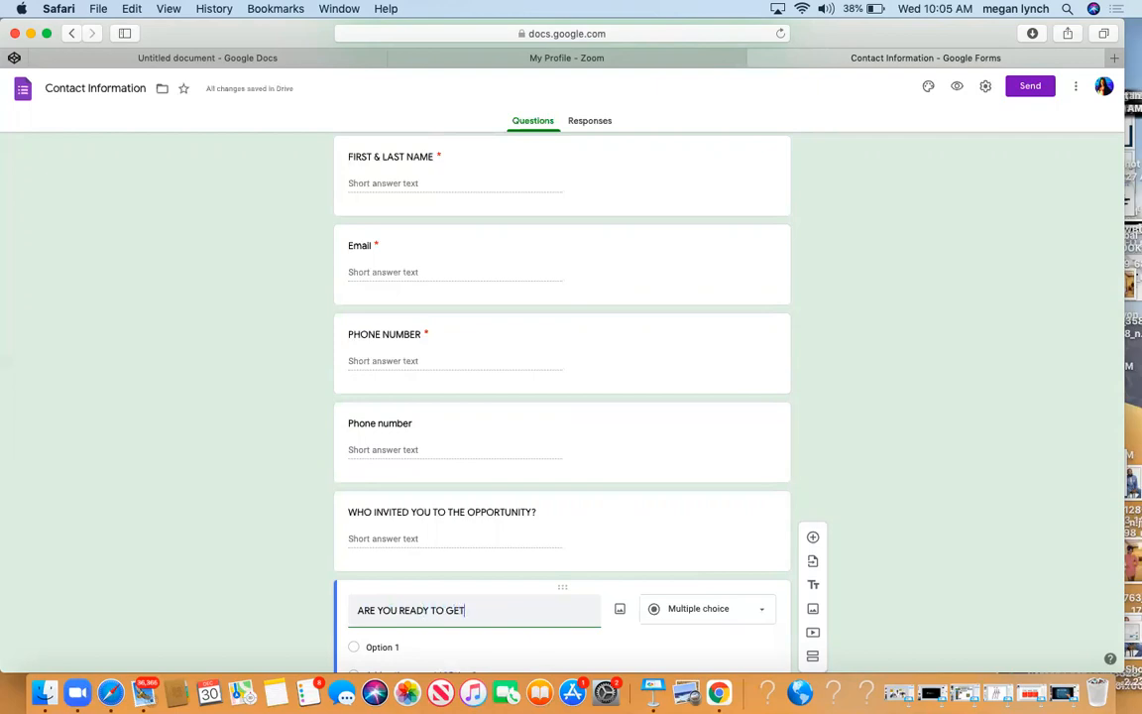
{"action": "type", "text": "PL"}
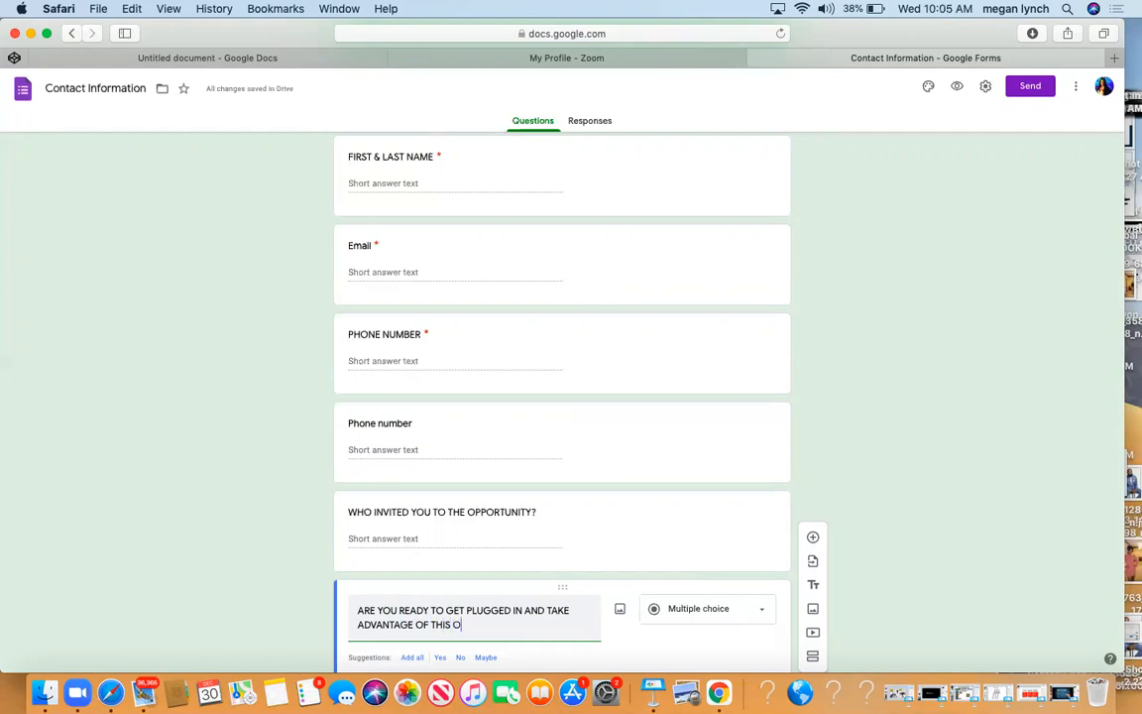
{"action": "type", "text": "PPORTUNITY"}
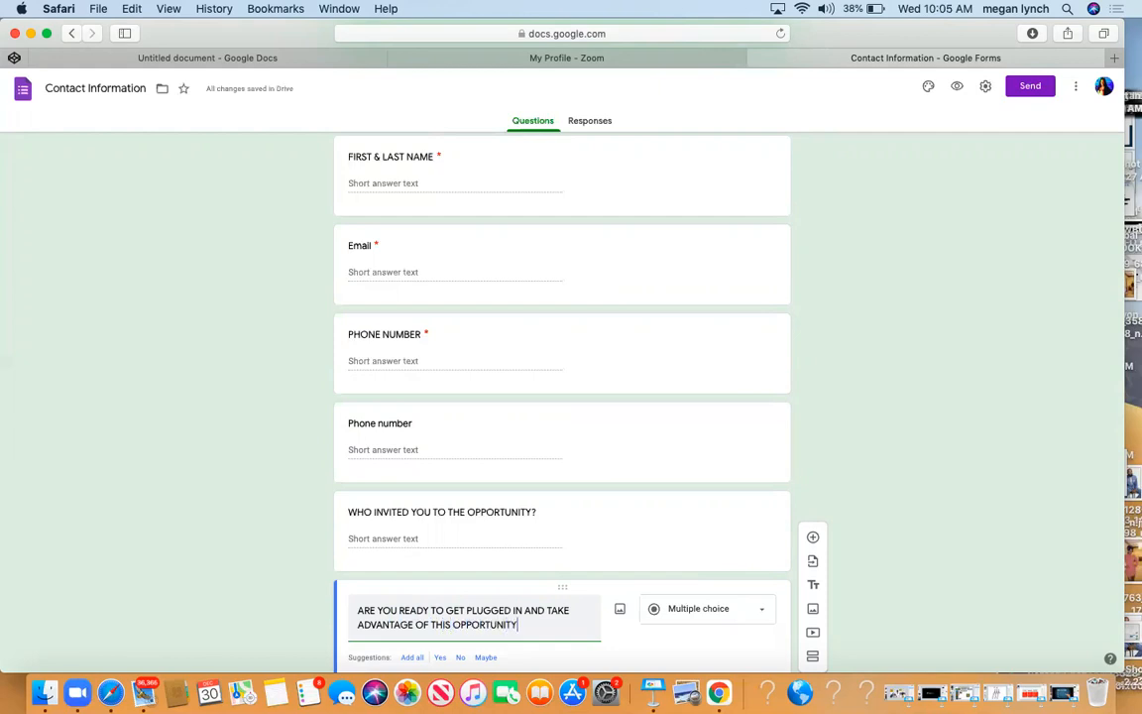
{"action": "type", "text": "?"}
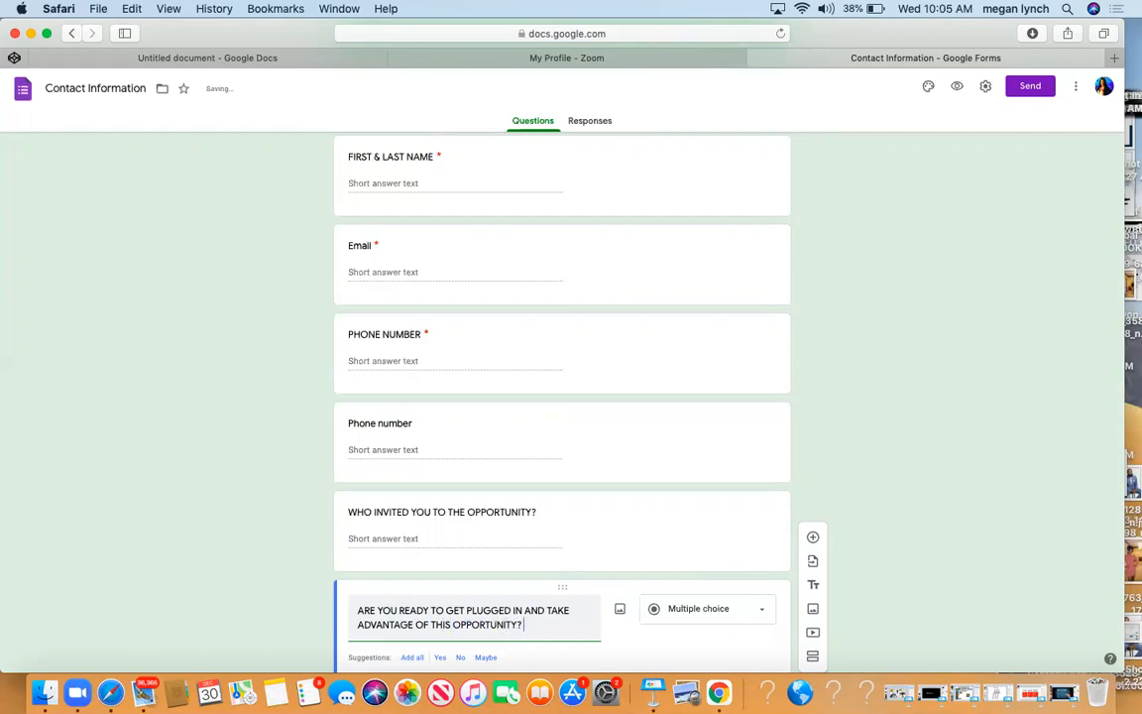
{"action": "type", "text": "POSITION"}
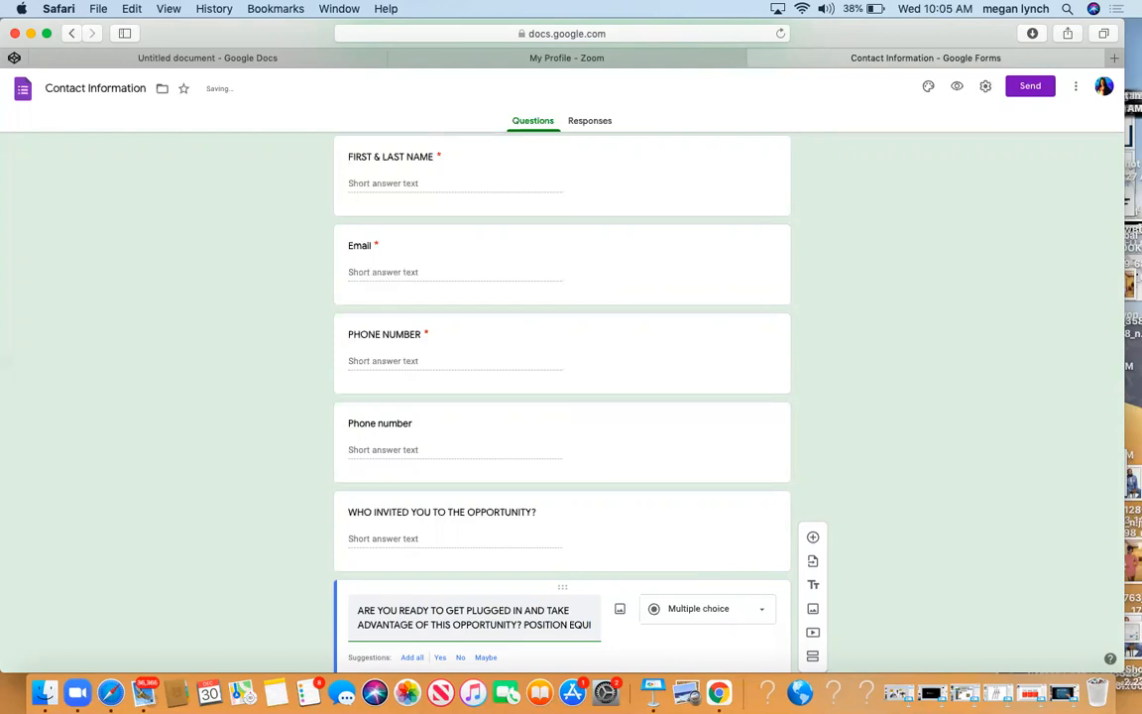
{"action": "type", "text": "EQUITY IS KEY"}
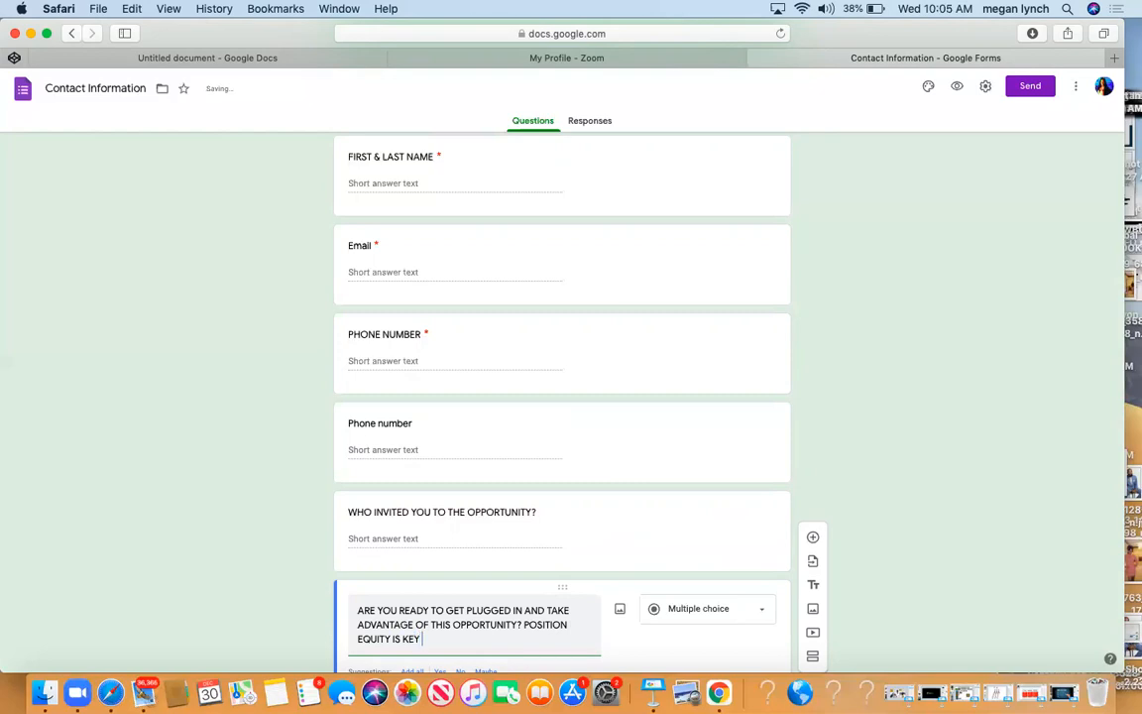
{"action": "type", "text": "$$$"}
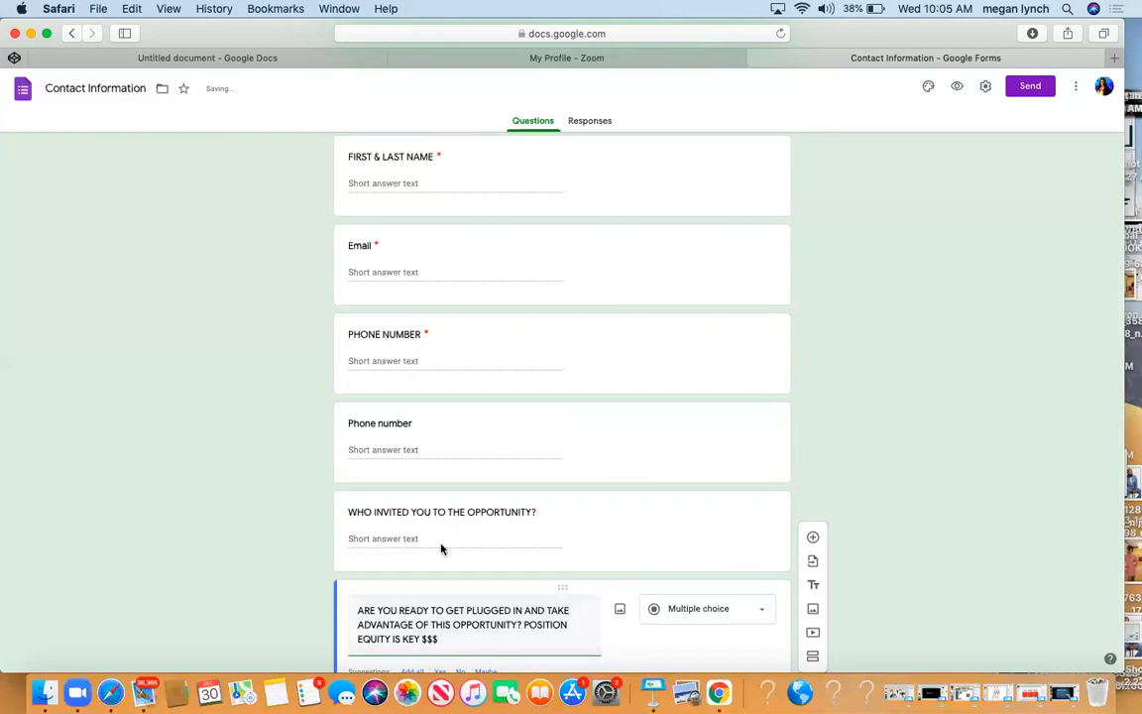
- Enter the answer options YES, NO and NEED MORE INFORMATION
{"action": "scroll", "scroll_direction": "down", "scroll_amount": 3}
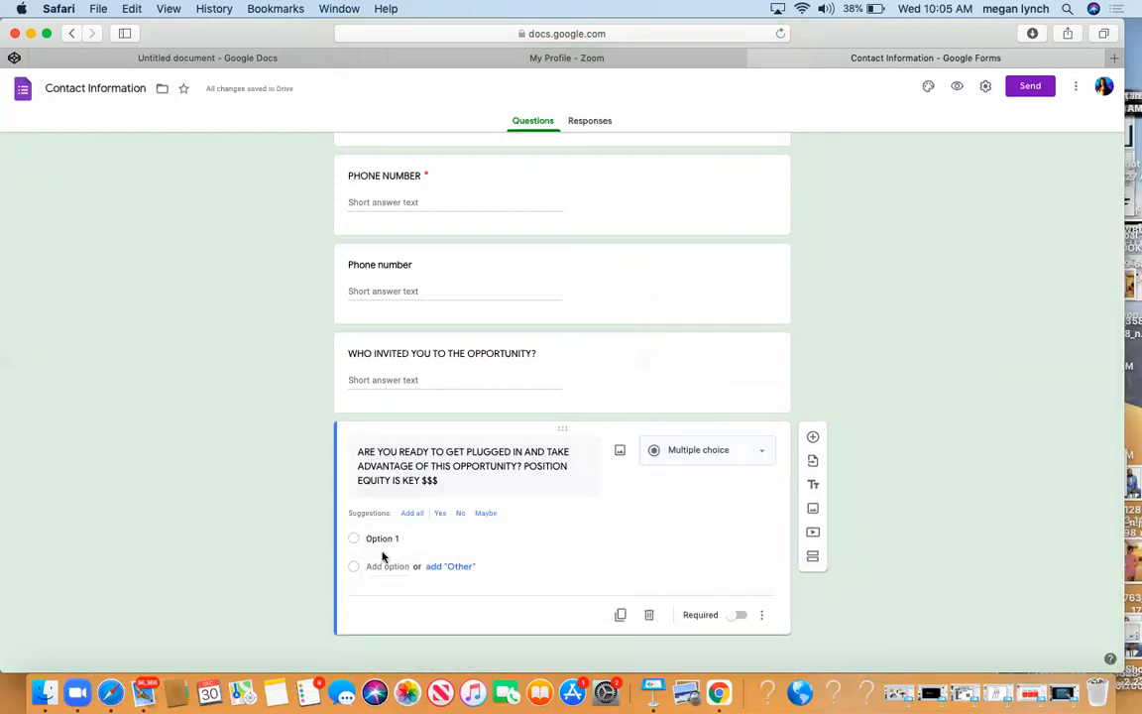
{"action": "type", "text": "YES"}
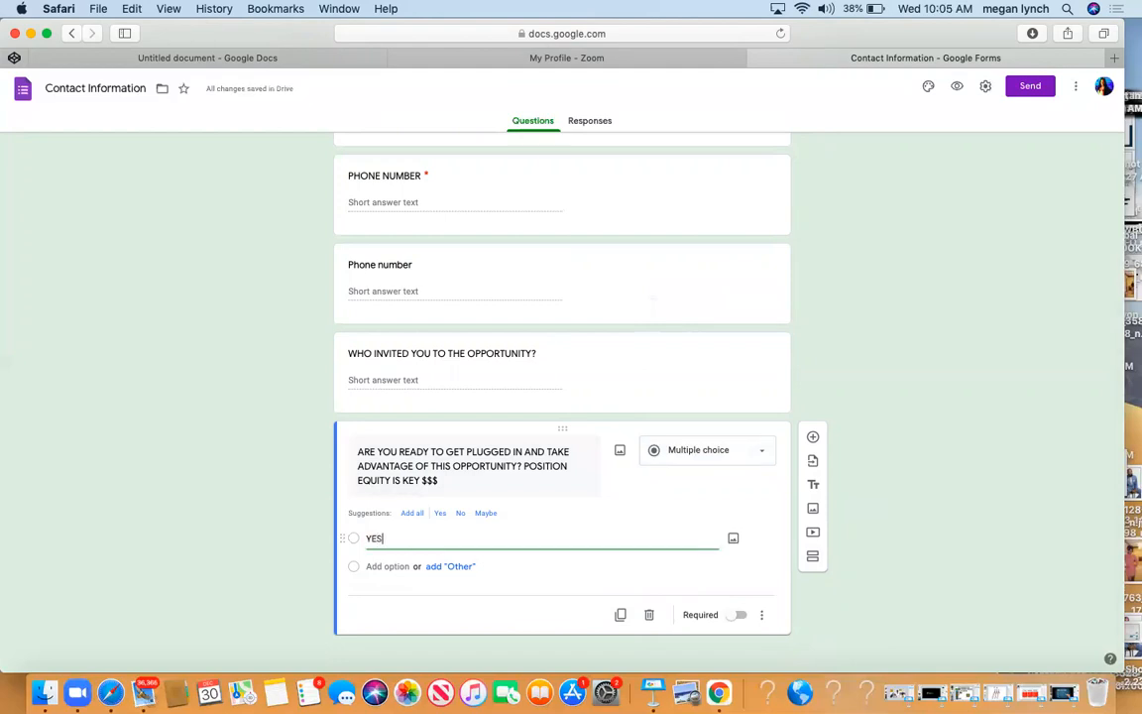
{"action": "type", "text": "NO"}
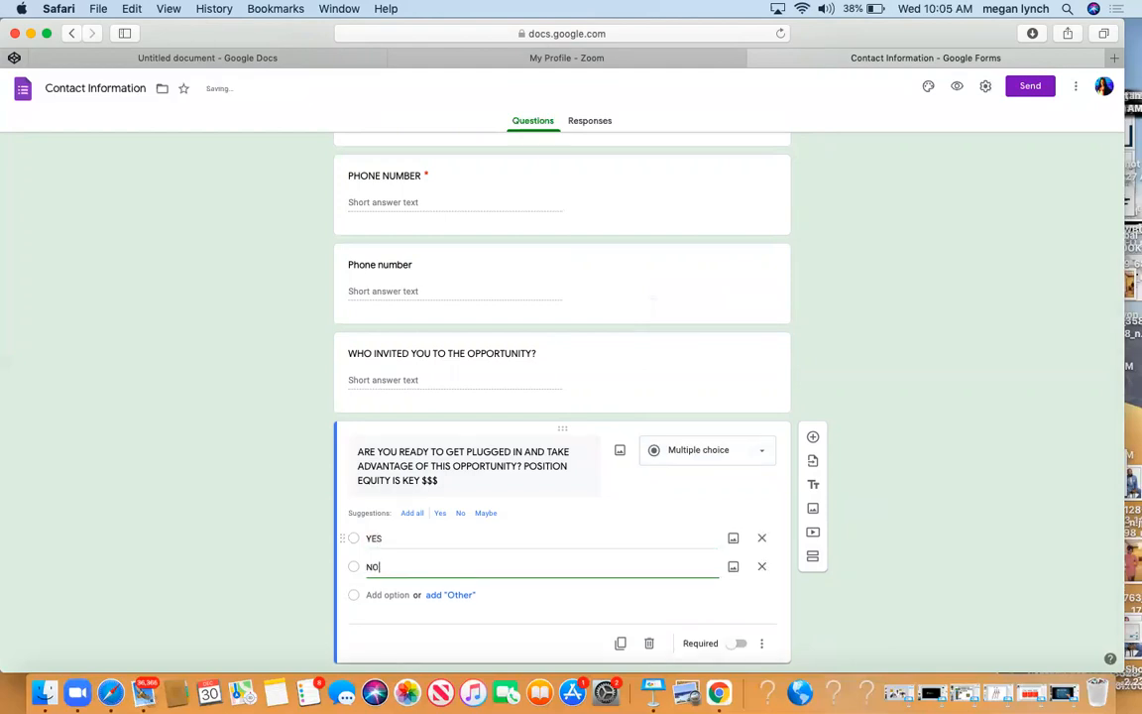
{"action": "type", "text": "NEED MORE"}
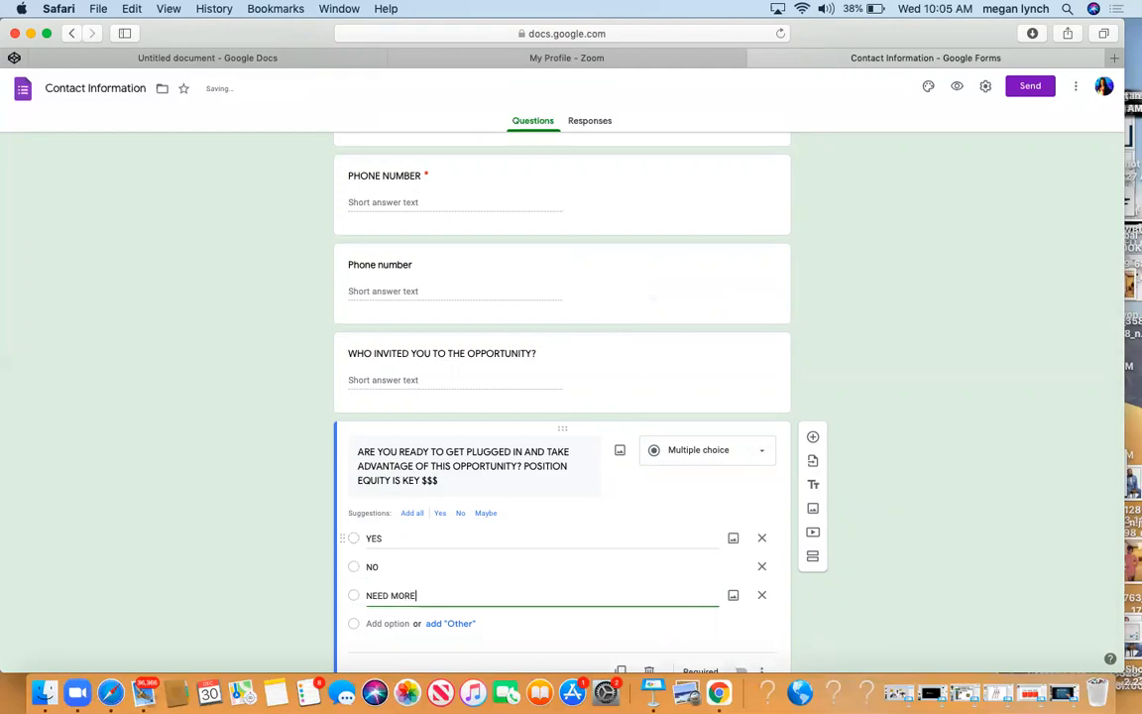
{"action": "type", "text": "INFORMATION"}
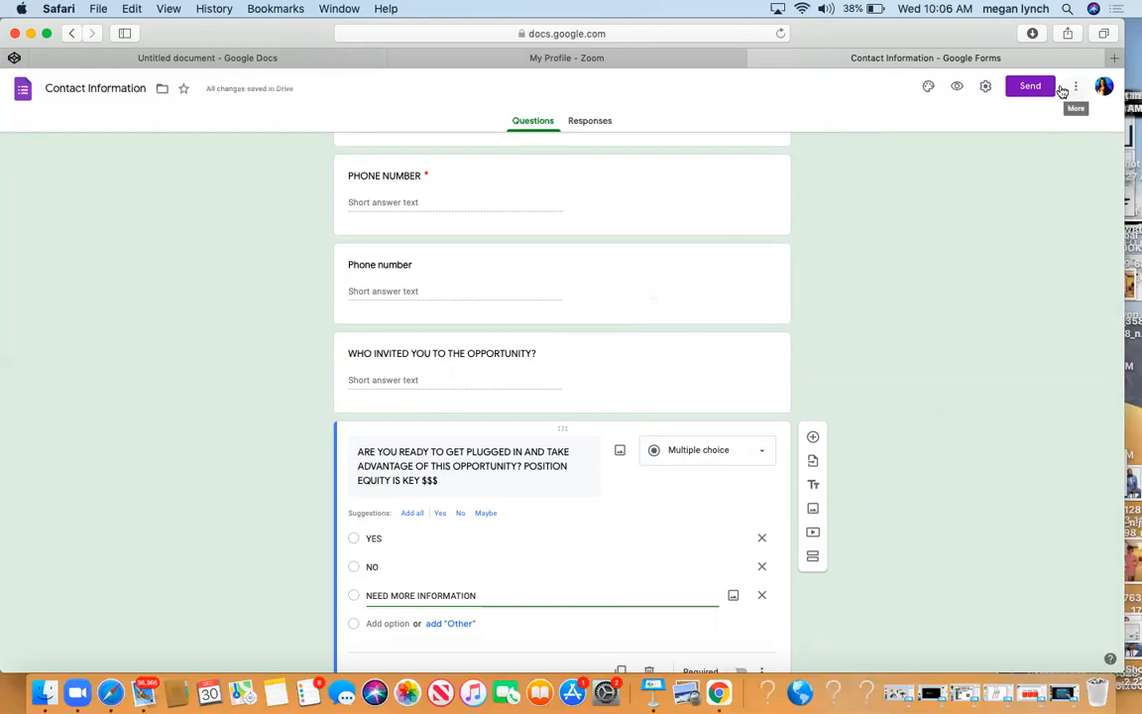
- Copy the form's link from the Send dialog with Shorten URL enabled
{"action": "left_click", "coordinate": [1029, 85]}
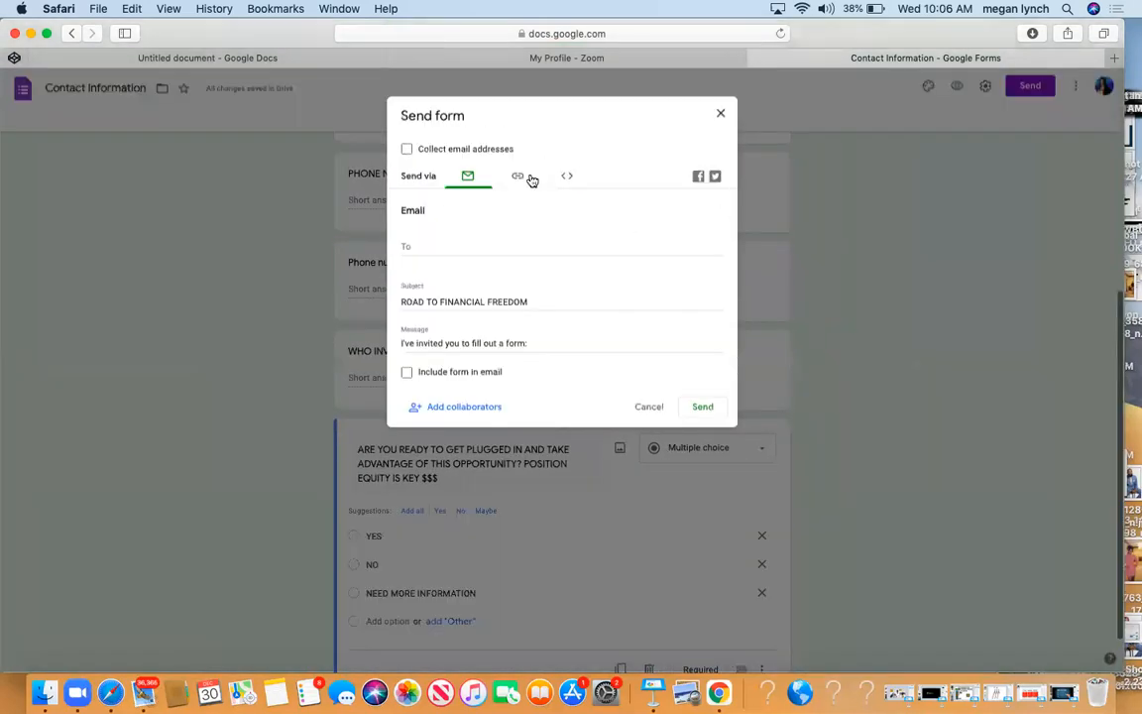
{"action": "left_click", "coordinate": [518, 175]}
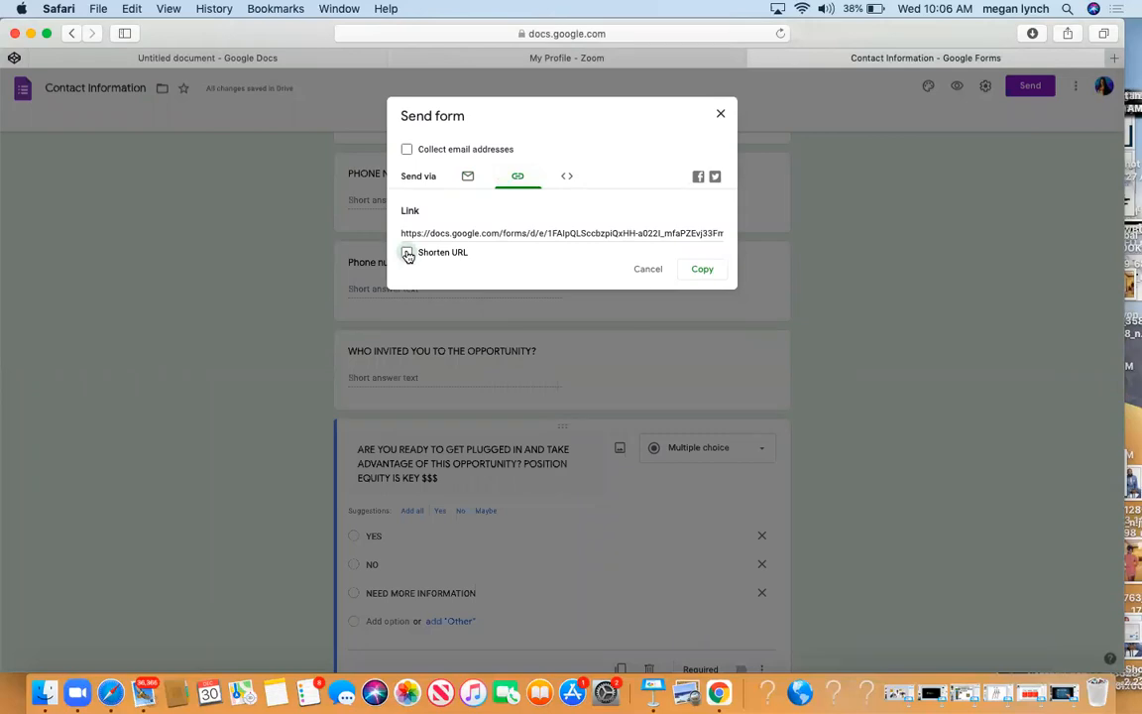
{"action": "left_click", "coordinate": [407, 252]}
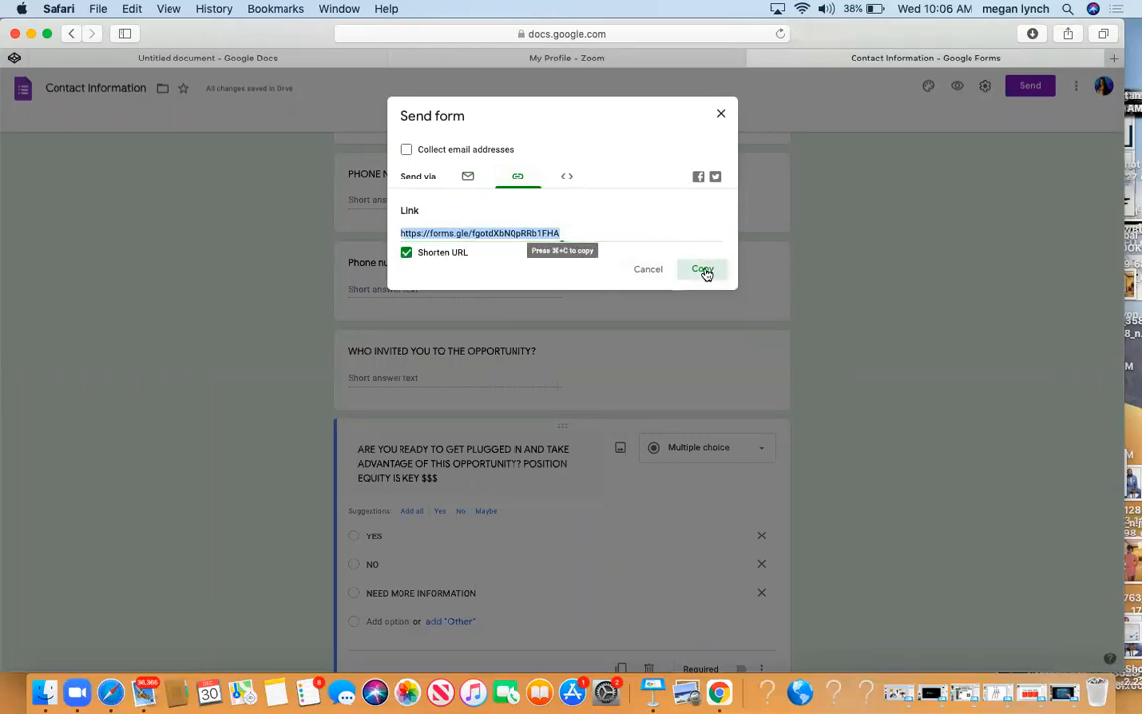
{"action": "left_click", "coordinate": [702, 269]}
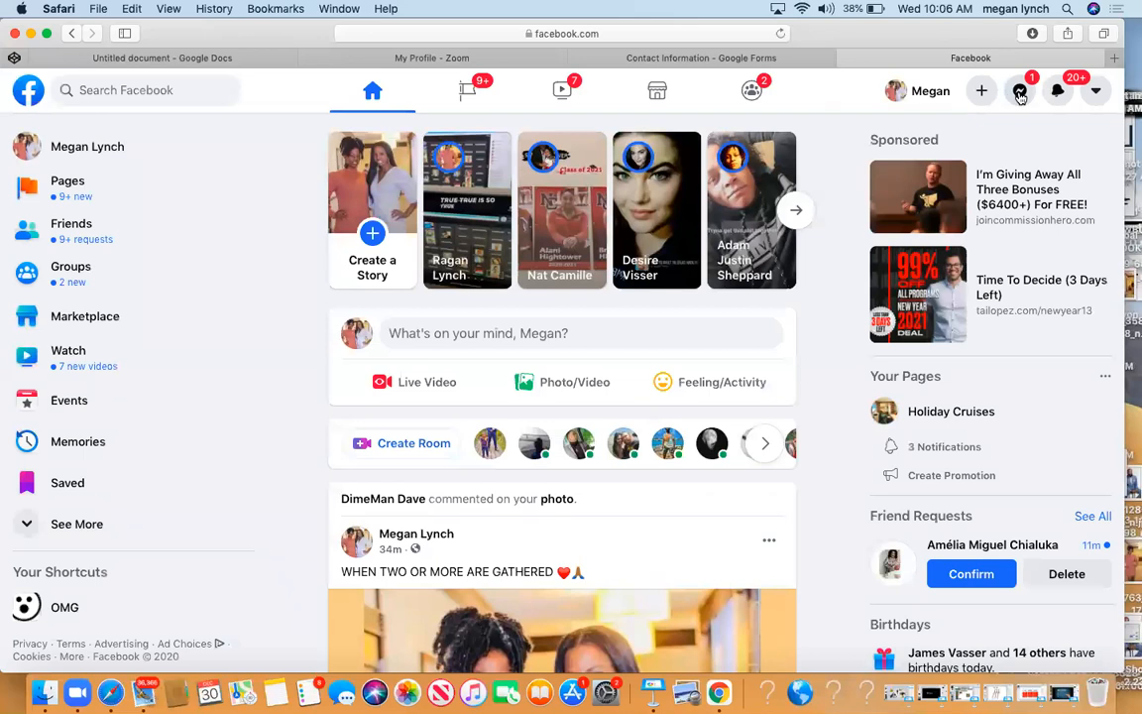
{"action": "left_click", "coordinate": [1020, 91]}
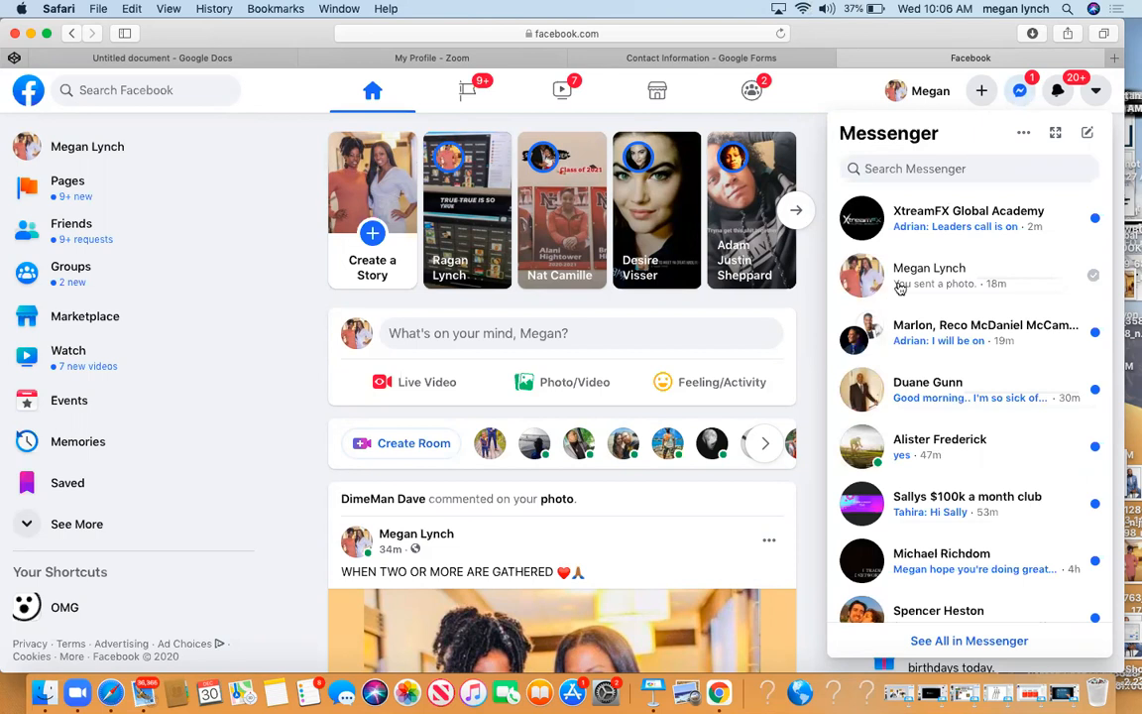
{"action": "left_click", "coordinate": [1019, 90]}
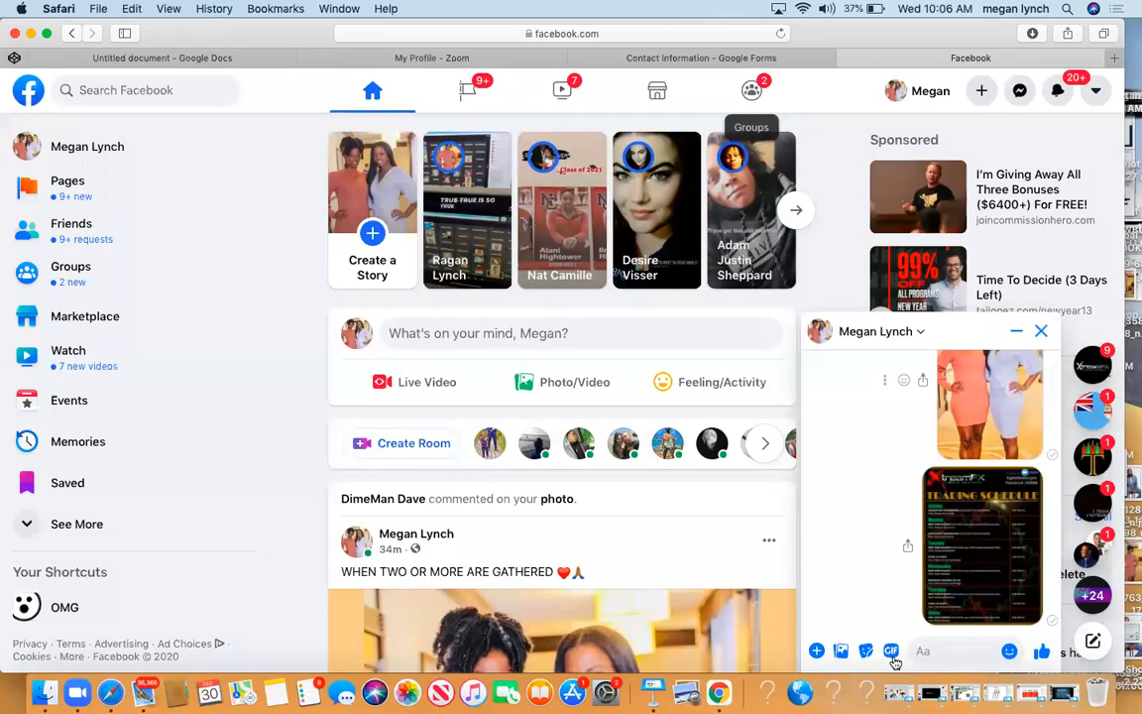
{"action": "type", "text": "https://forms.gle/fgotdXbNQpRRb1FHA"}
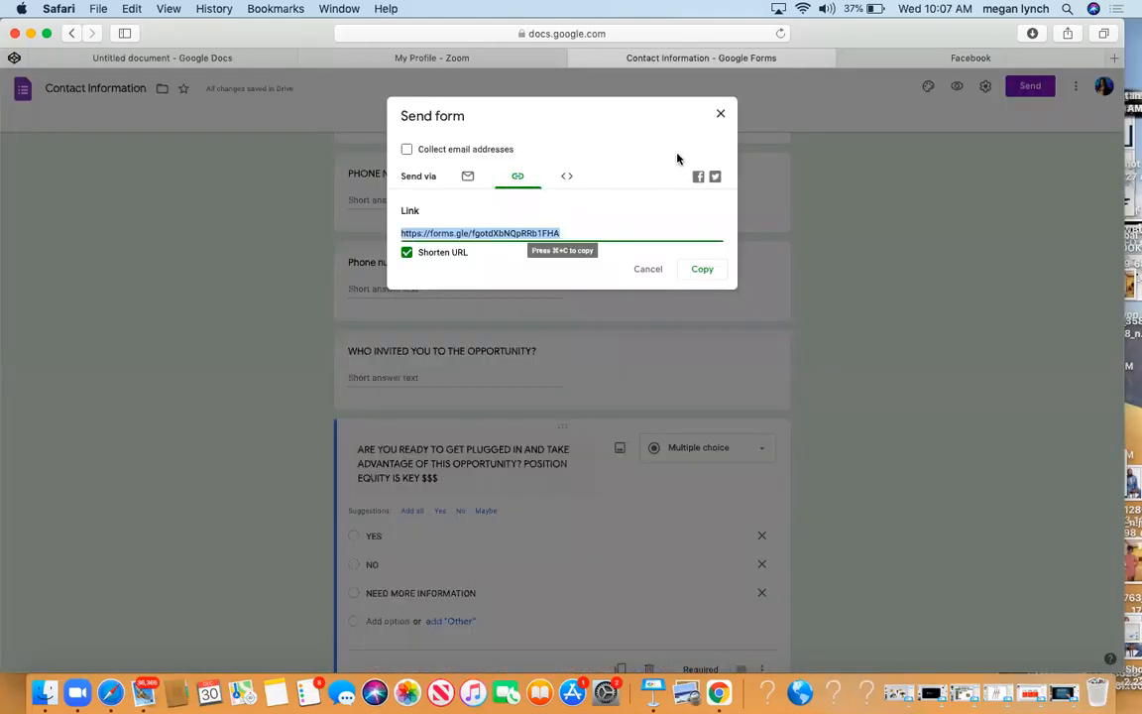
- Create a new response spreadsheet from the Responses tab and open it in Sheets
{"action": "left_click", "coordinate": [721, 113]}
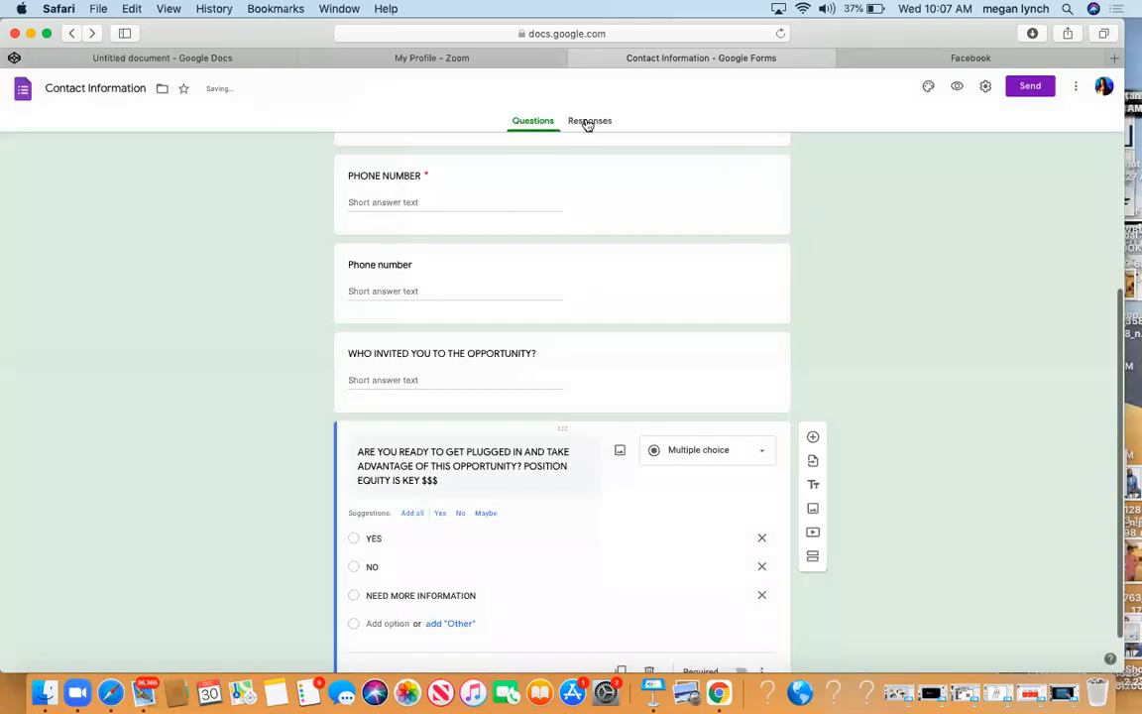
{"action": "left_click", "coordinate": [590, 120]}
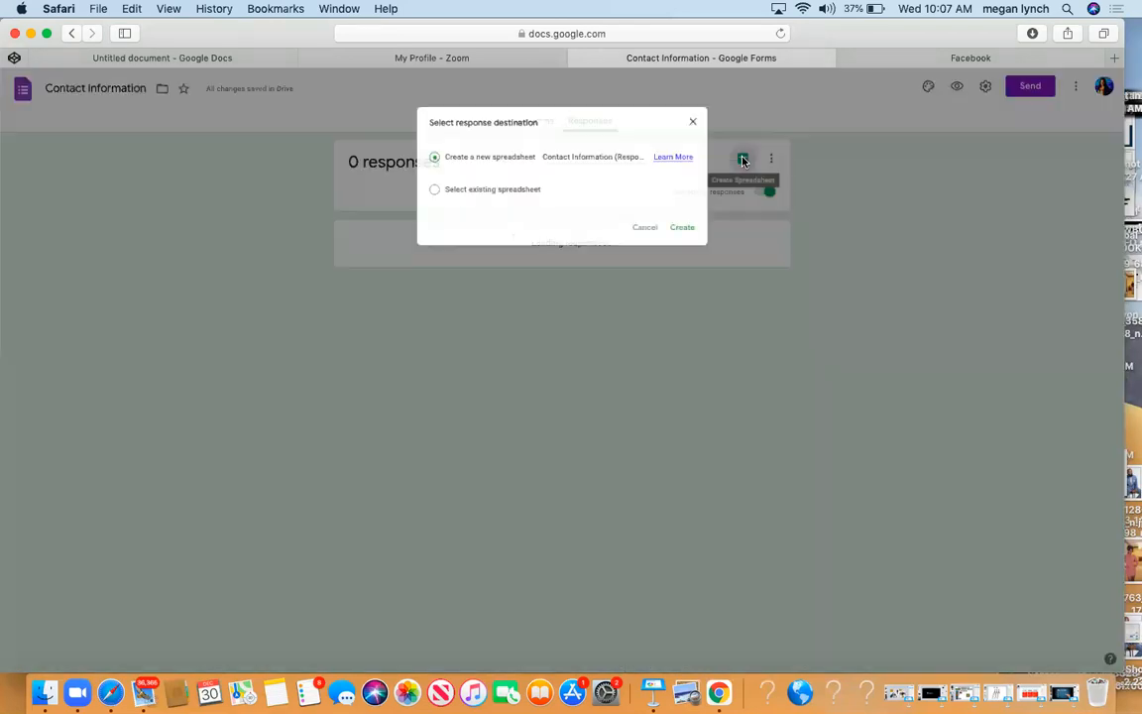
{"action": "left_click", "coordinate": [694, 233]}
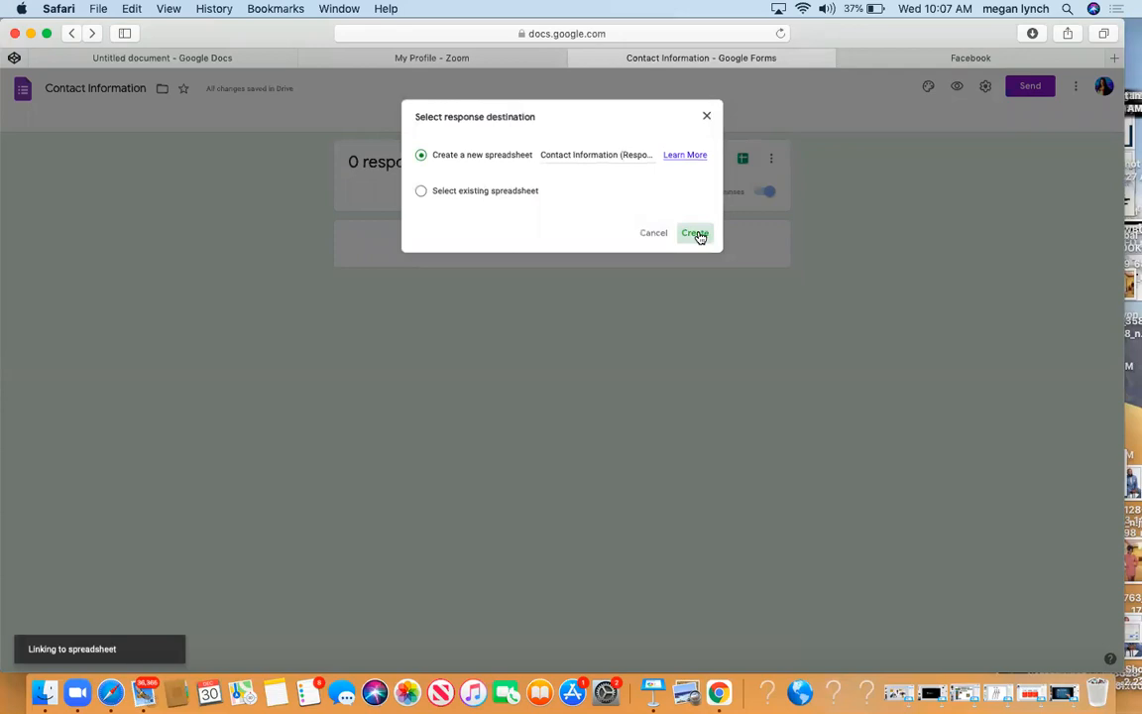
{"action": "left_click", "coordinate": [694, 233]}
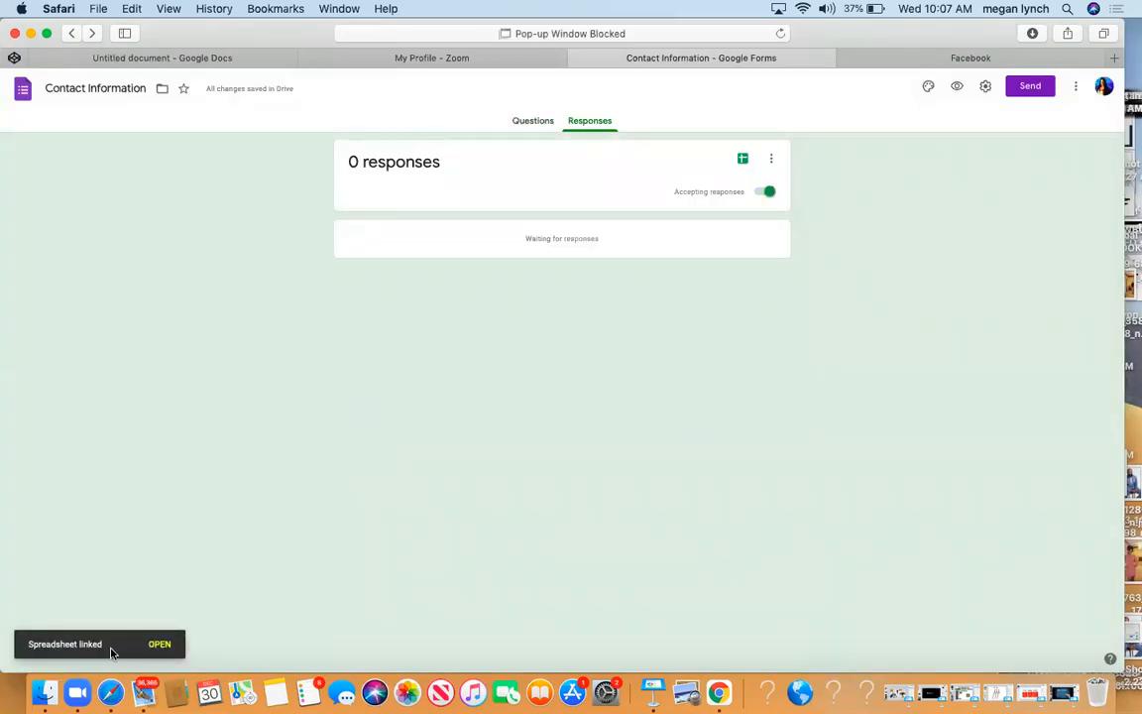
{"action": "left_click", "coordinate": [159, 644]}
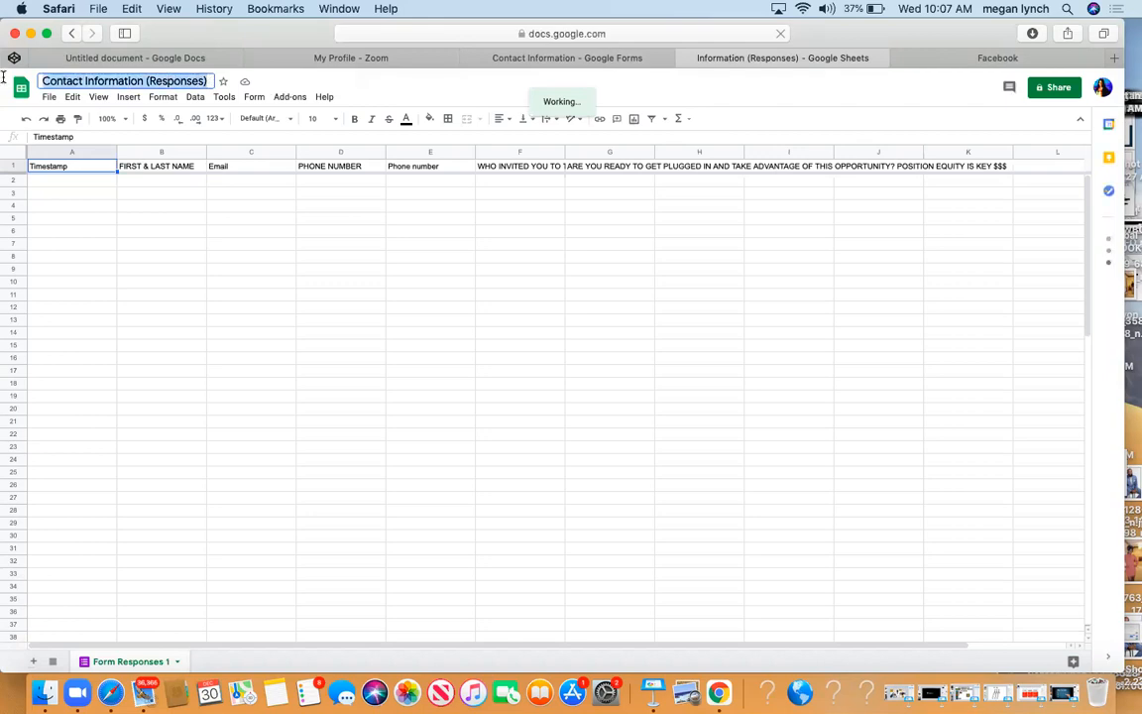
- Rename the sheet SAMPLE SPREADSHEET, make it viewable by anyone with the link, and copy the link
{"action": "type", "text": "SAMPLE SPREADSHEET"}
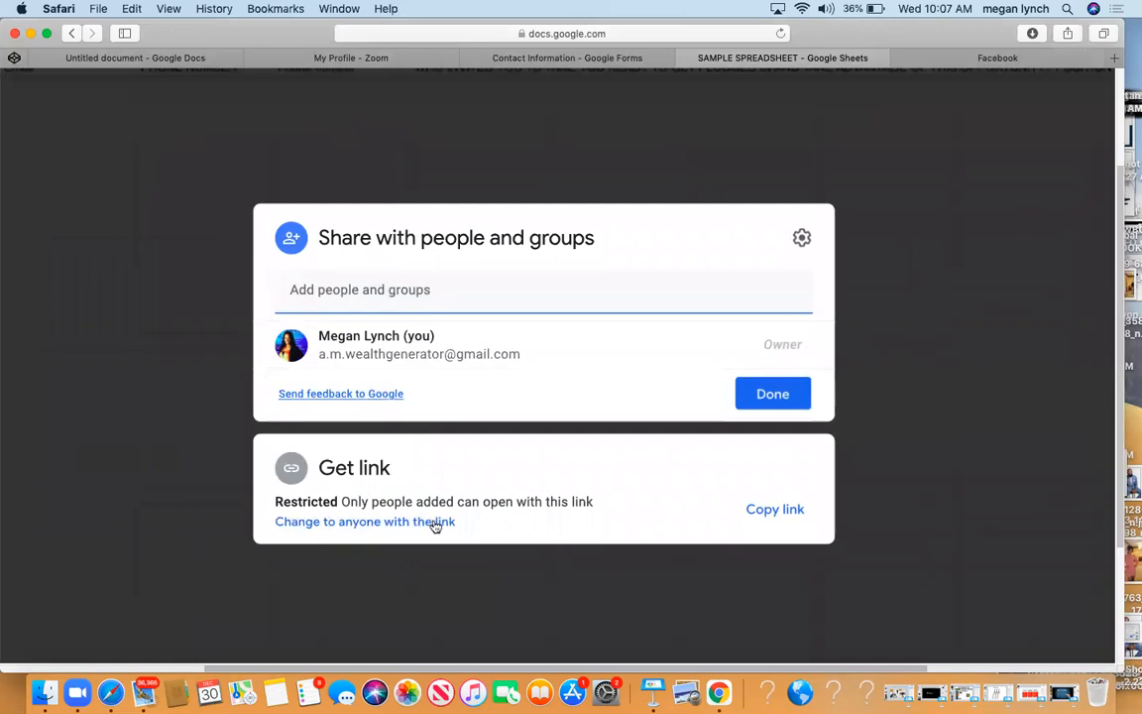
{"action": "left_click", "coordinate": [365, 522]}
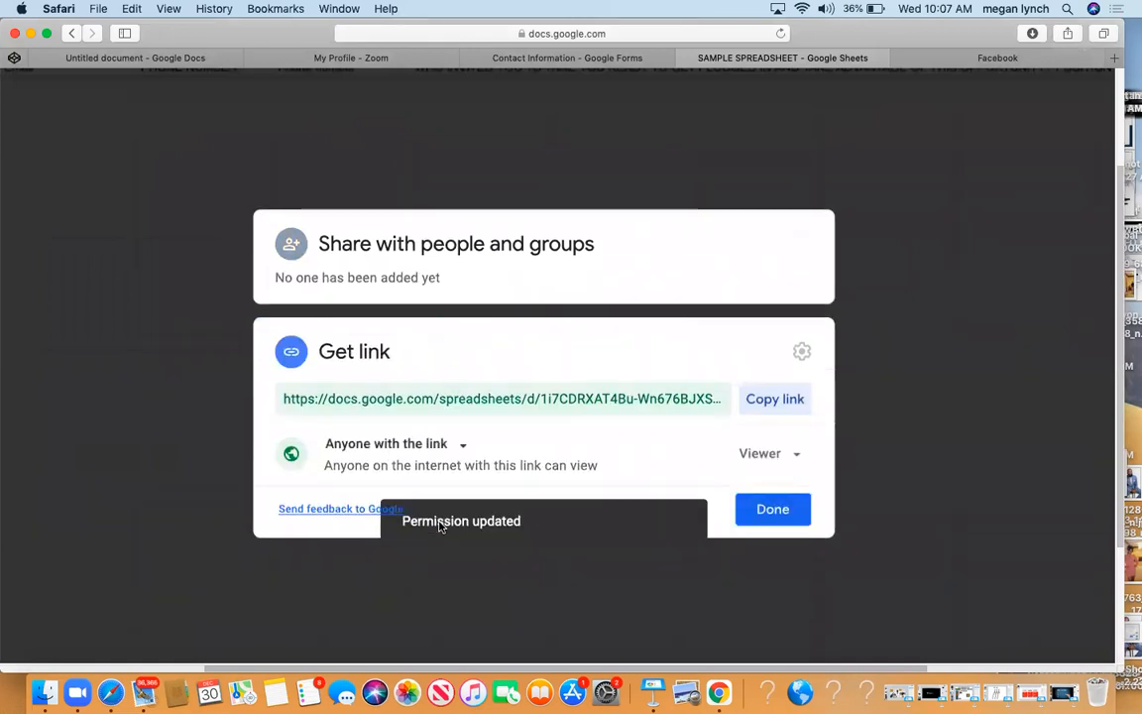
{"action": "left_click", "coordinate": [774, 398]}
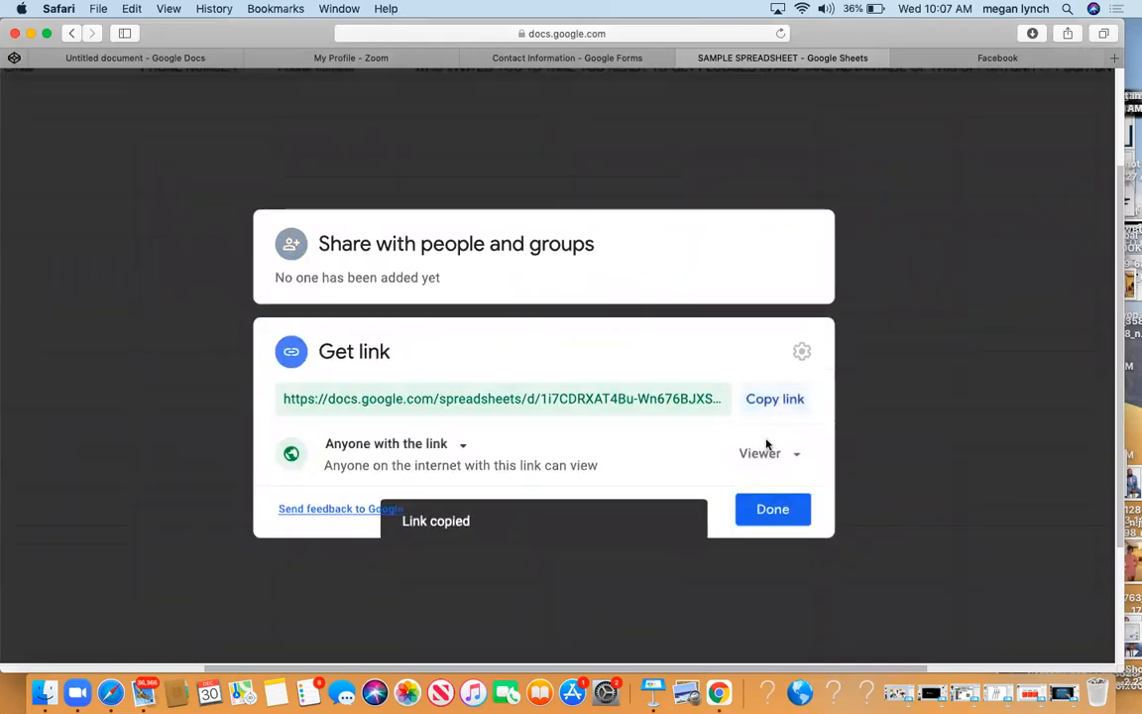
{"action": "left_click", "coordinate": [772, 509]}
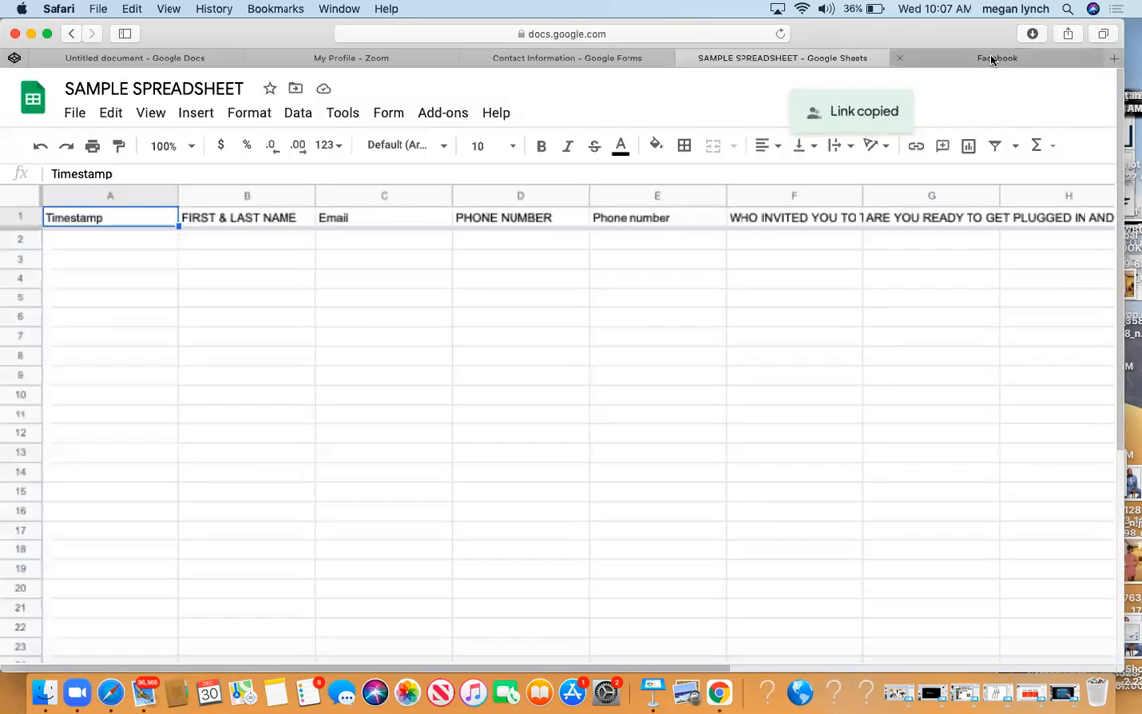
- Post the copied spreadsheet link in the Messenger chat with the note "DON'T SHARE"
{"action": "left_click", "coordinate": [998, 57]}
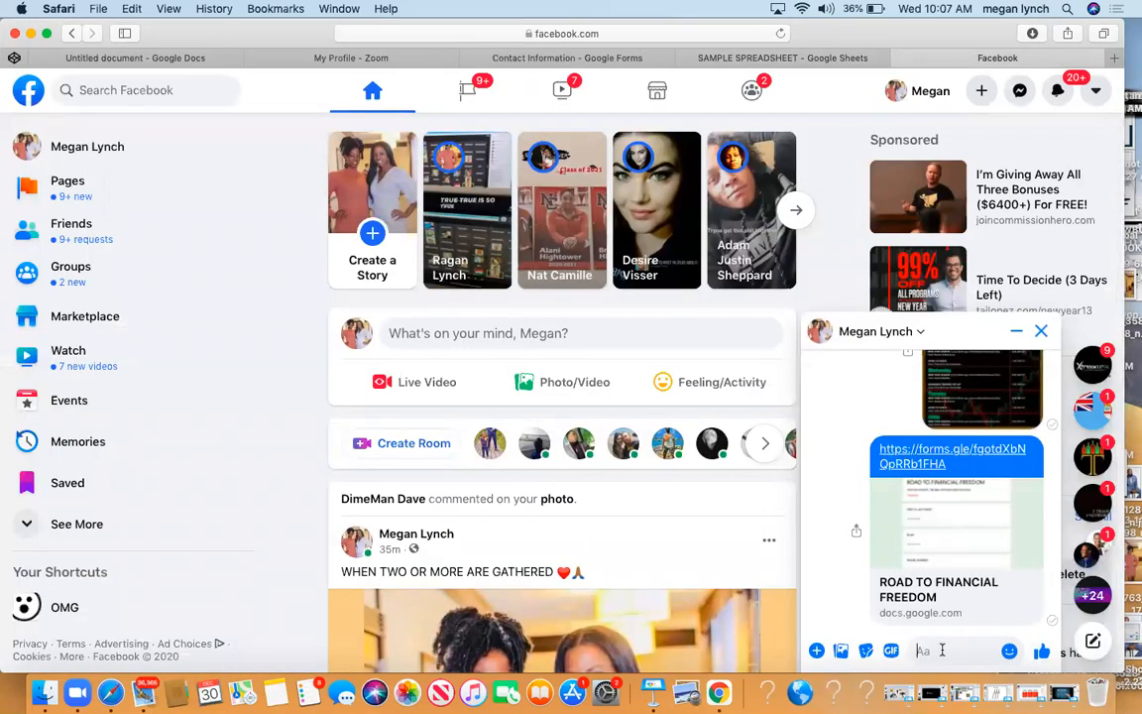
{"action": "type", "text": "DON'T SHAR"}
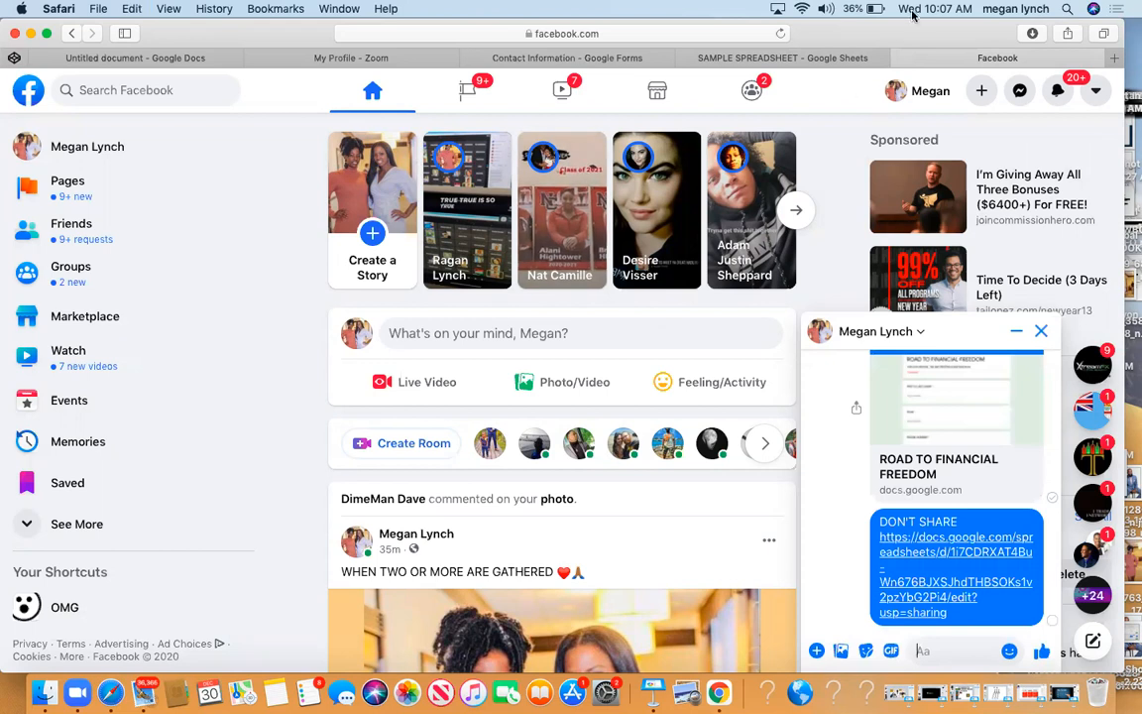
{"action": "scroll", "scroll_direction": "down", "scroll_amount": 3}
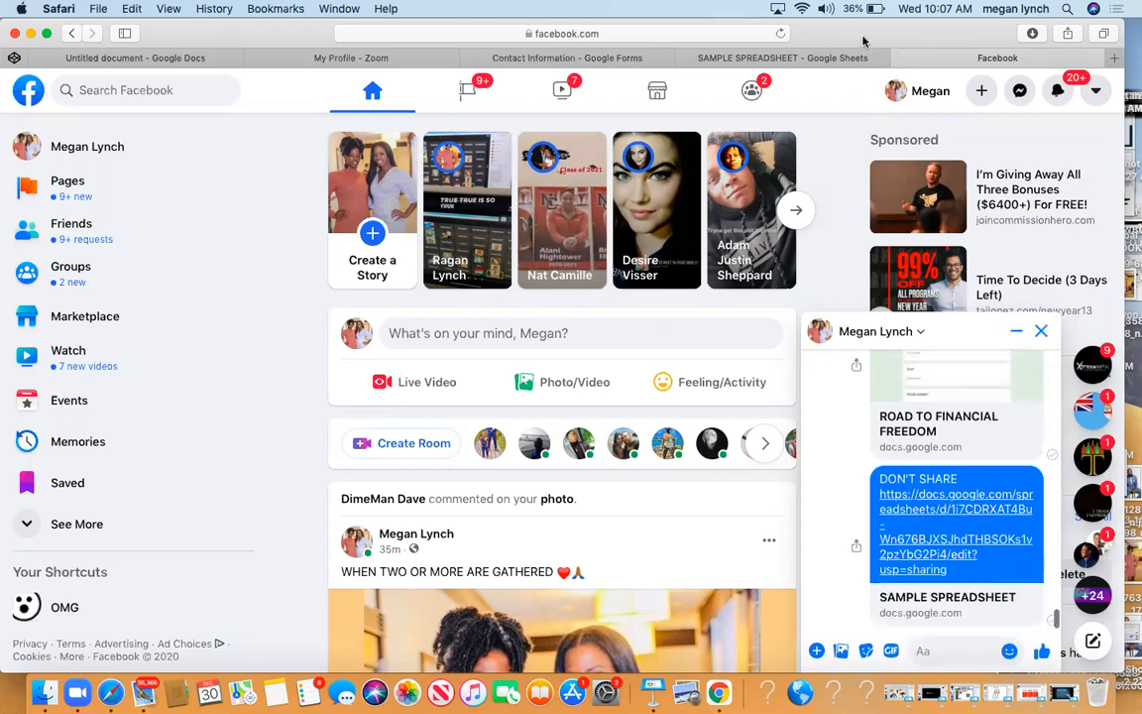
{"action": "scroll", "scroll_direction": "down", "scroll_amount": 3}
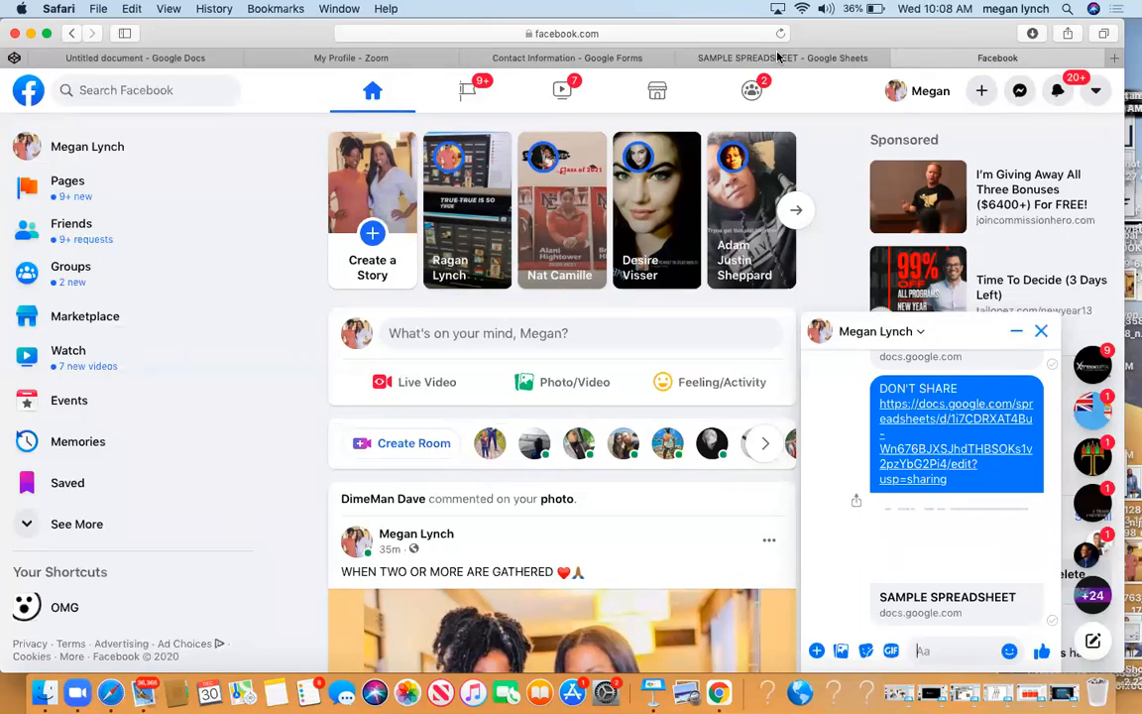
{"action": "mouse_move", "coordinate": [779, 58]}
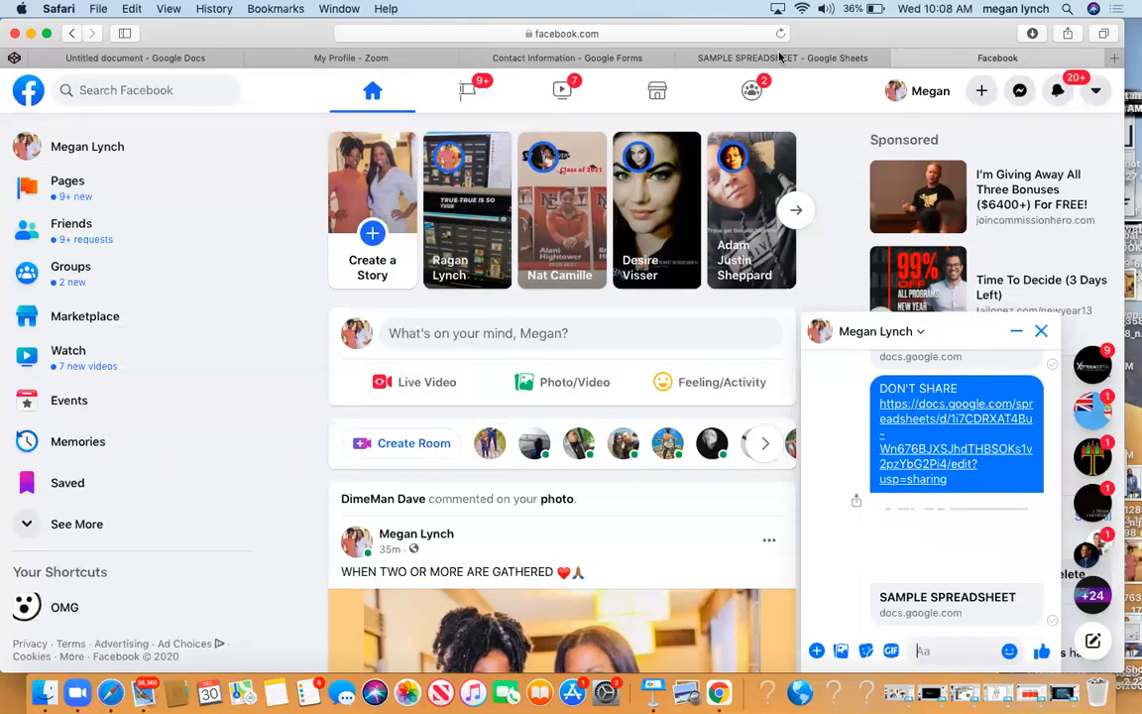